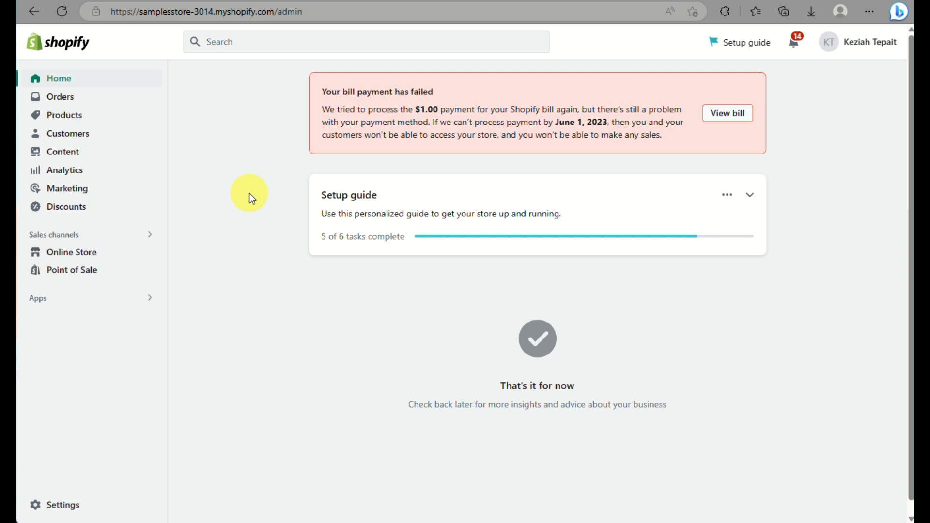
pyautogui.moveTo(319, 383)
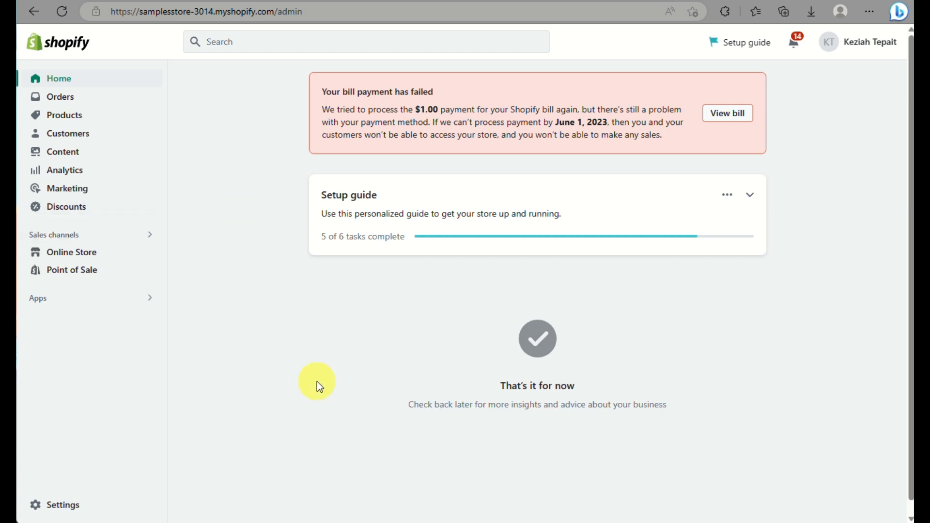
pyautogui.moveTo(71, 273)
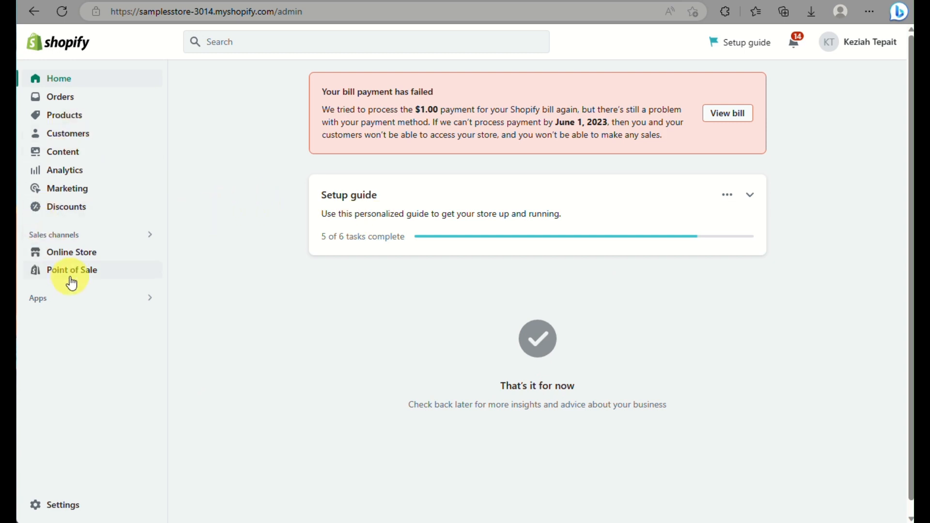
pyautogui.moveTo(68, 251)
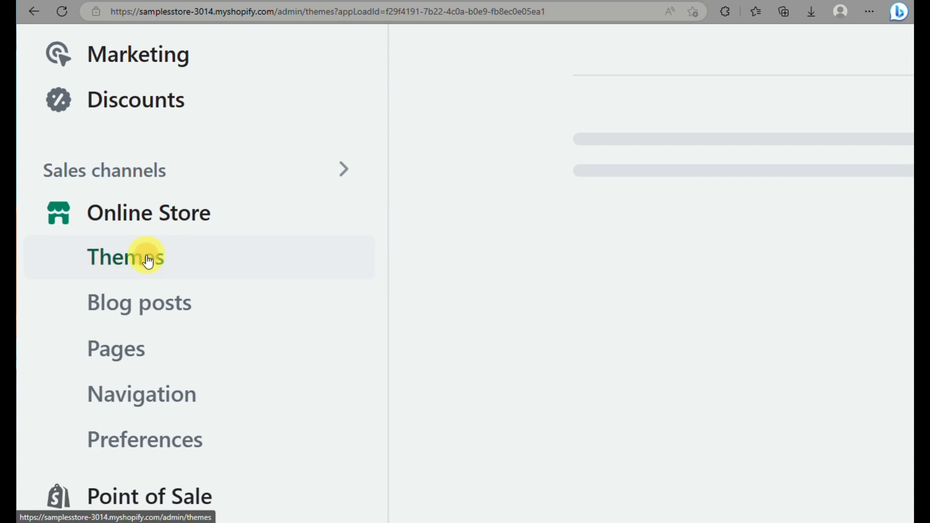
# Review the Themes page, then open and dismiss the Ride theme's actions menu
pyautogui.click(148, 257)
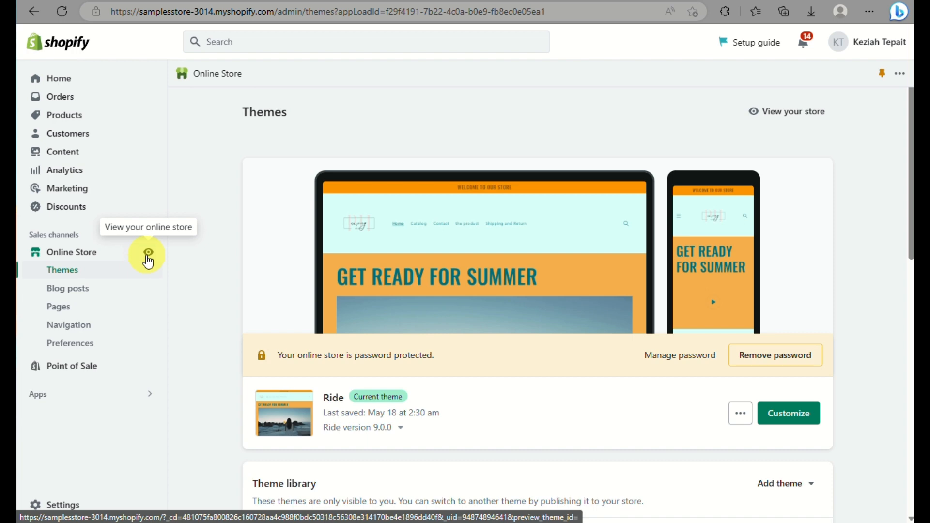
pyautogui.scroll(-3)
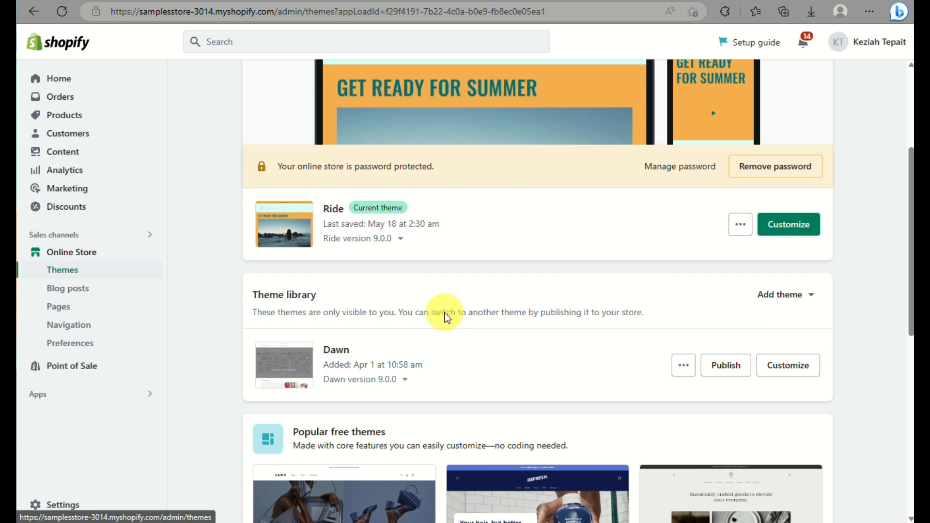
pyautogui.scroll(3)
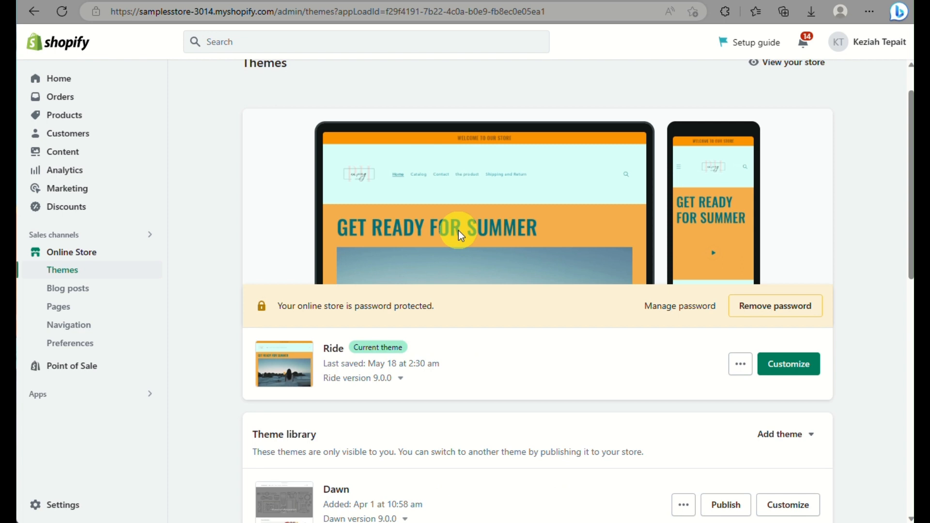
pyautogui.moveTo(487, 394)
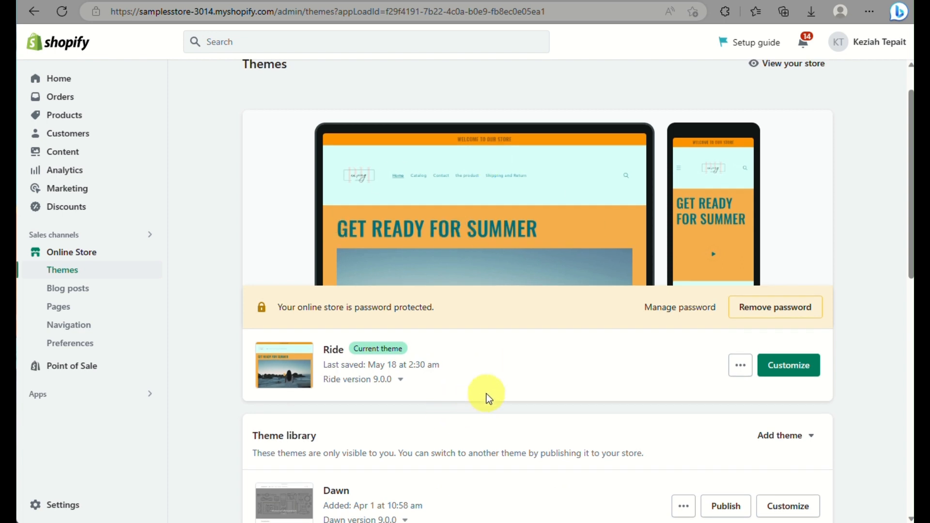
pyautogui.moveTo(501, 373)
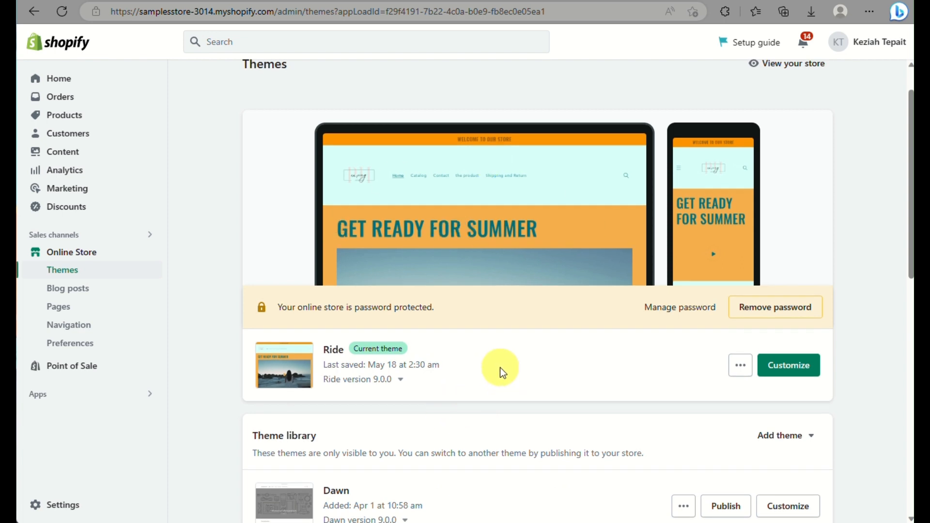
pyautogui.moveTo(740, 365)
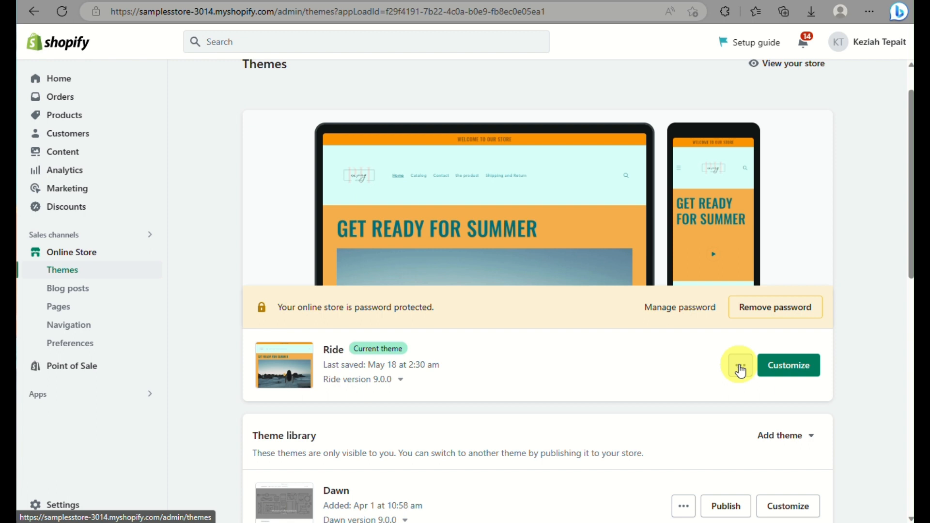
pyautogui.click(740, 364)
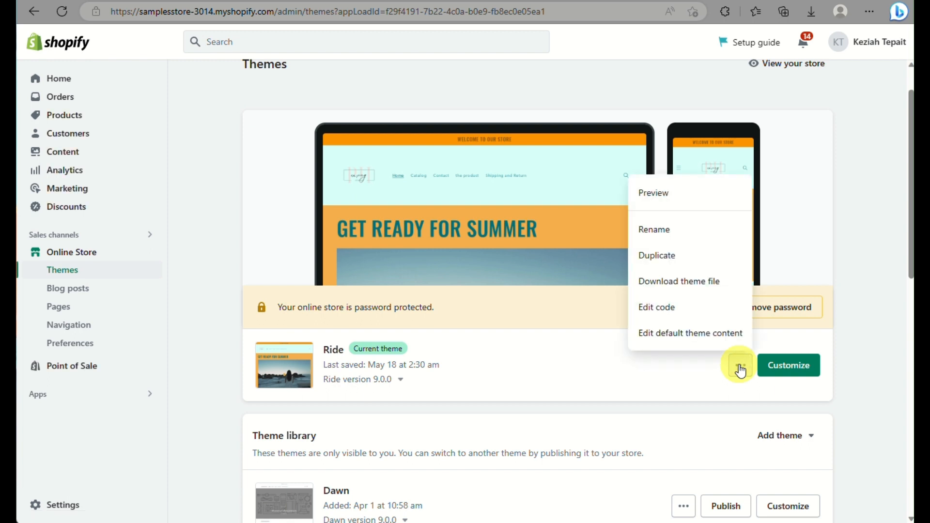
pyautogui.moveTo(670, 294)
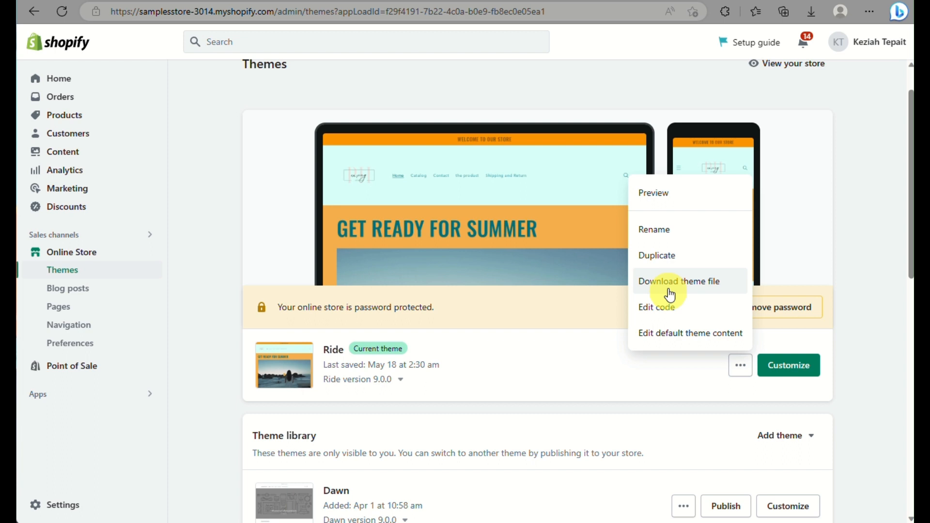
pyautogui.click(599, 363)
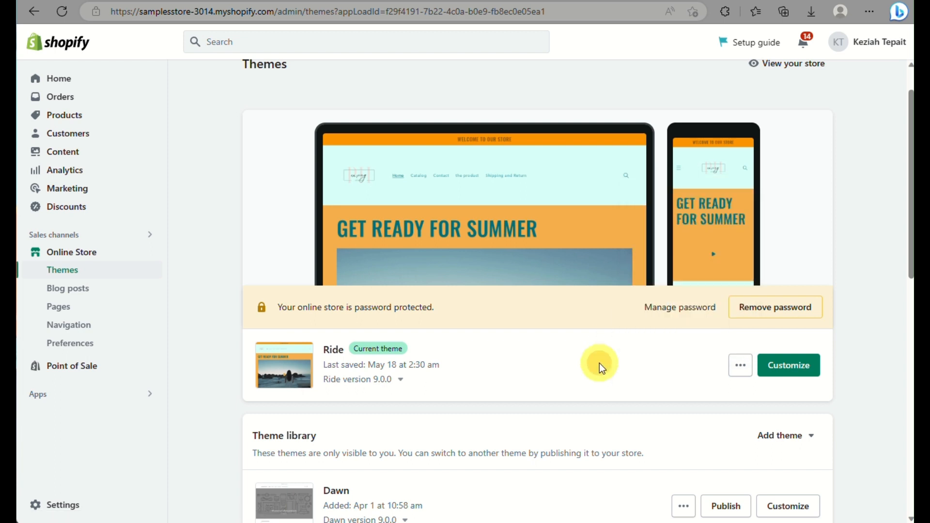
# In the Ride customizer, add a Custom Liquid section to the home page template
pyautogui.click(788, 365)
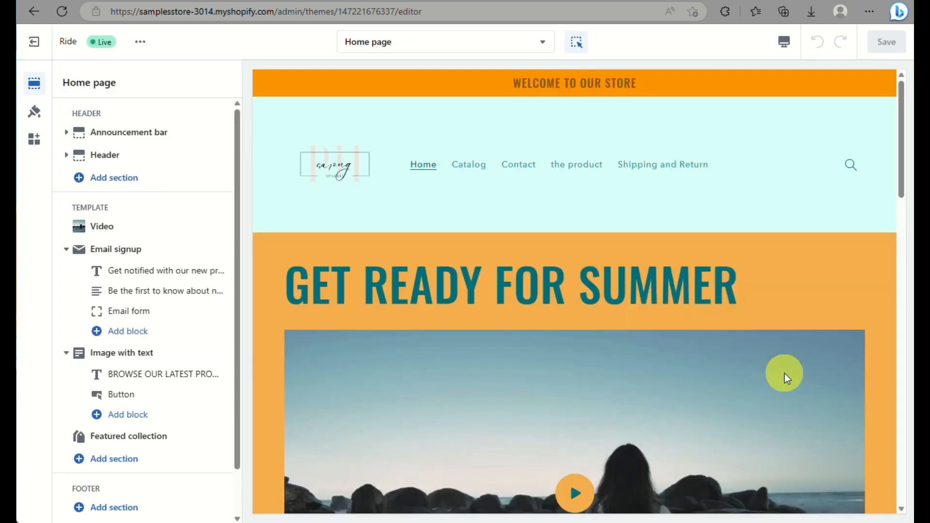
pyautogui.scroll(-3)
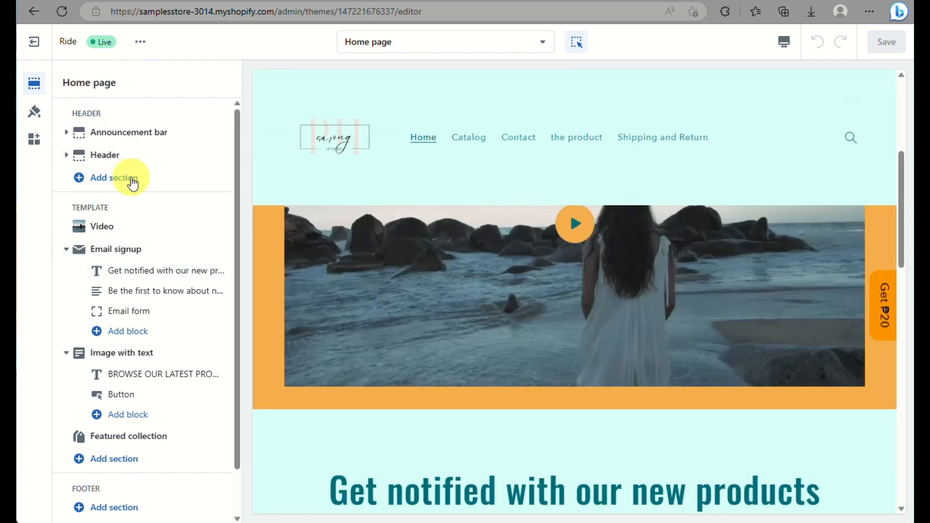
pyautogui.click(113, 177)
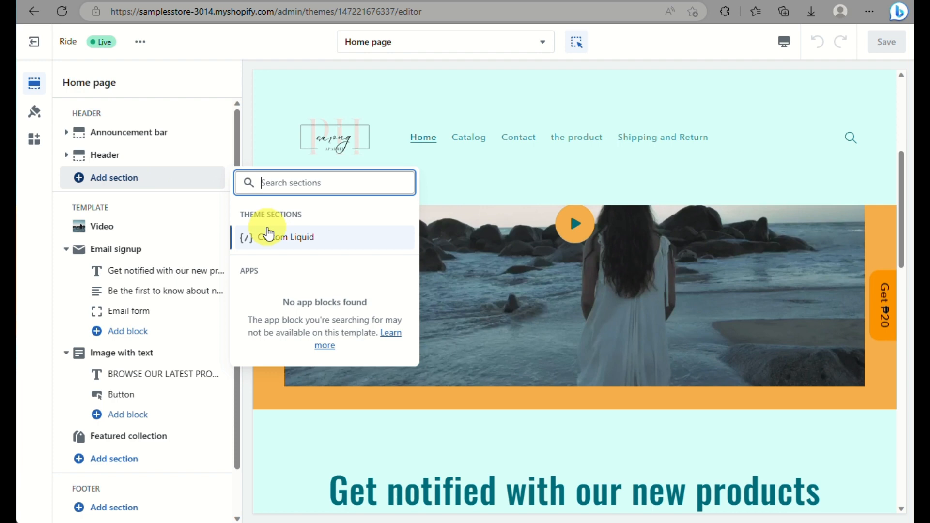
pyautogui.moveTo(279, 247)
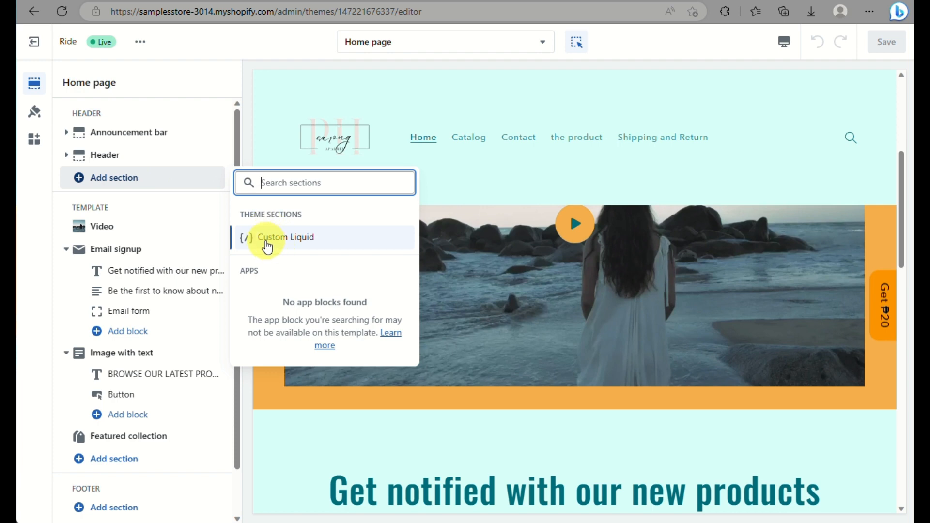
pyautogui.scroll(-3)
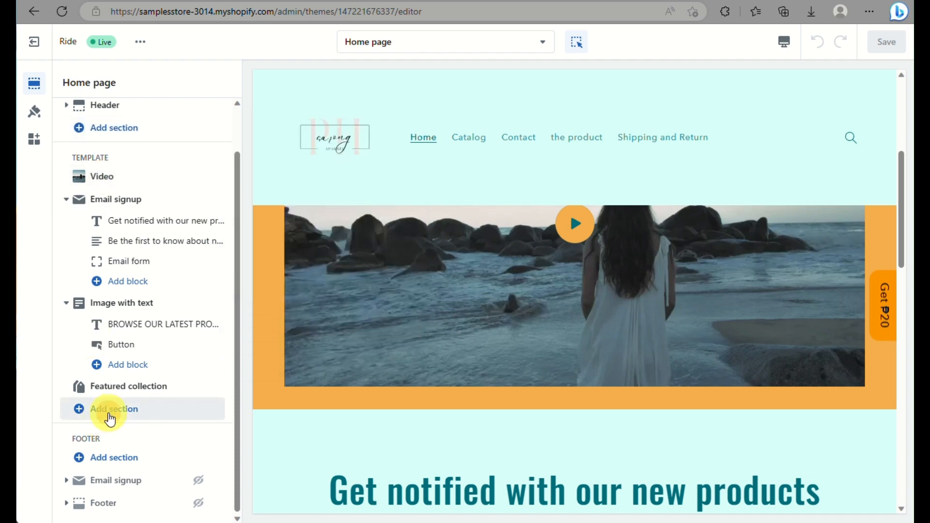
pyautogui.click(114, 409)
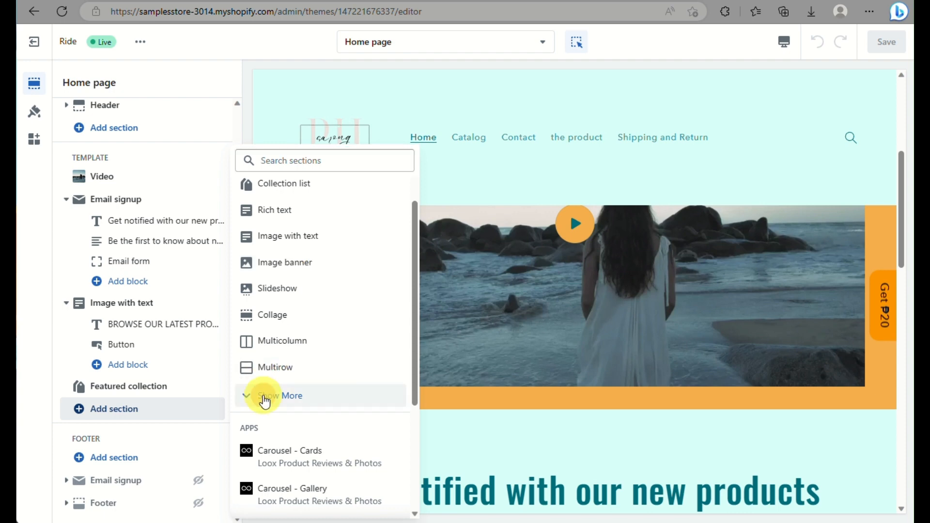
pyautogui.click(291, 396)
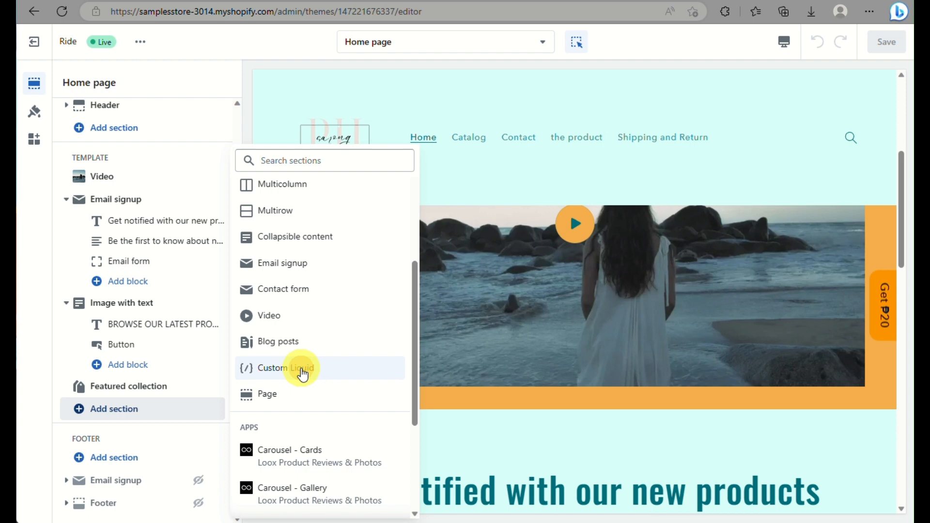
pyautogui.click(287, 367)
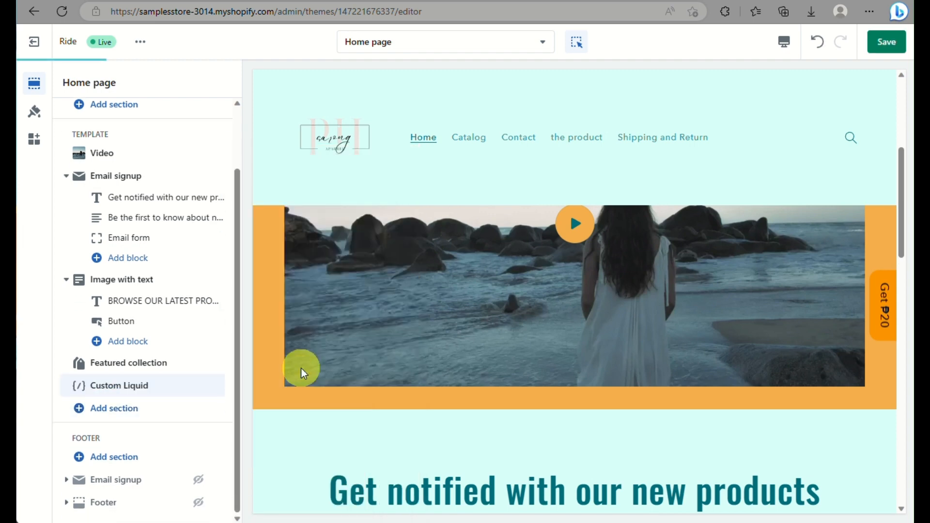
# Select the new Custom Liquid section, expand Custom CSS, and focus its code field
pyautogui.scroll(-3)
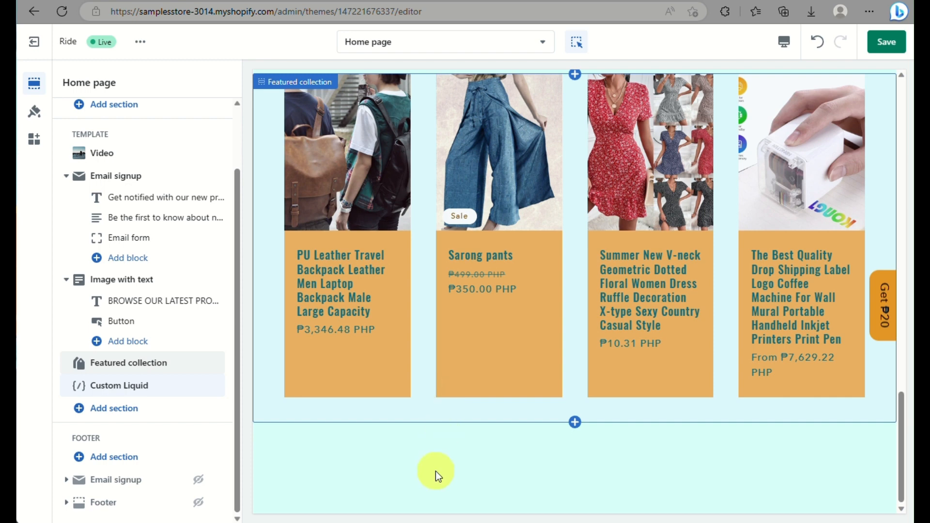
pyautogui.click(119, 385)
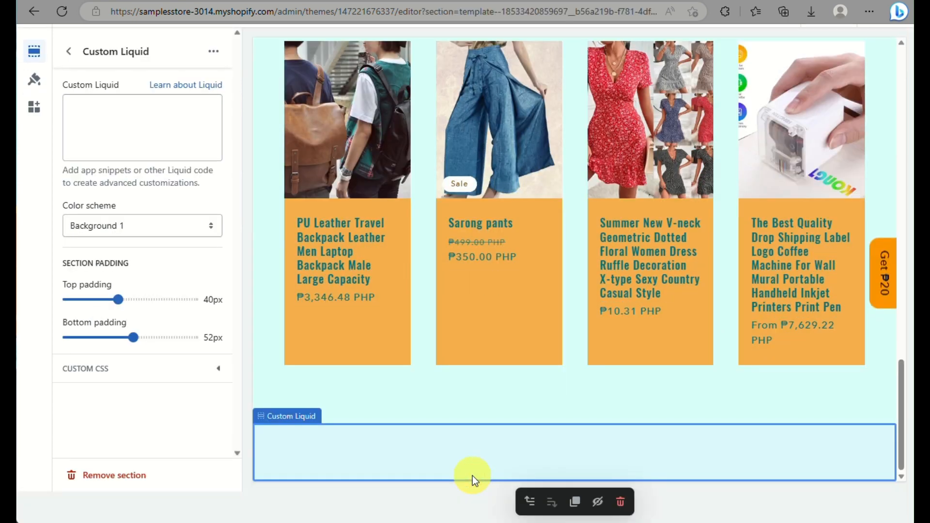
pyautogui.moveTo(70, 351)
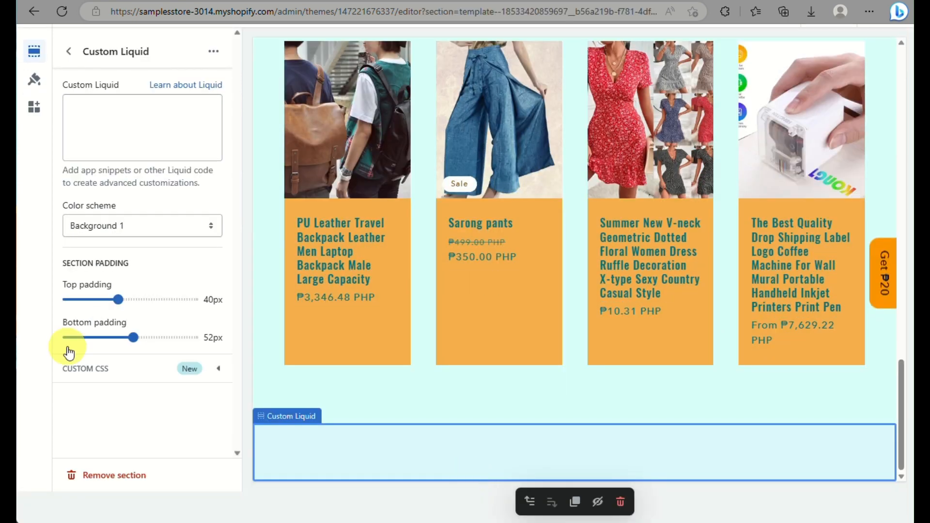
pyautogui.click(142, 127)
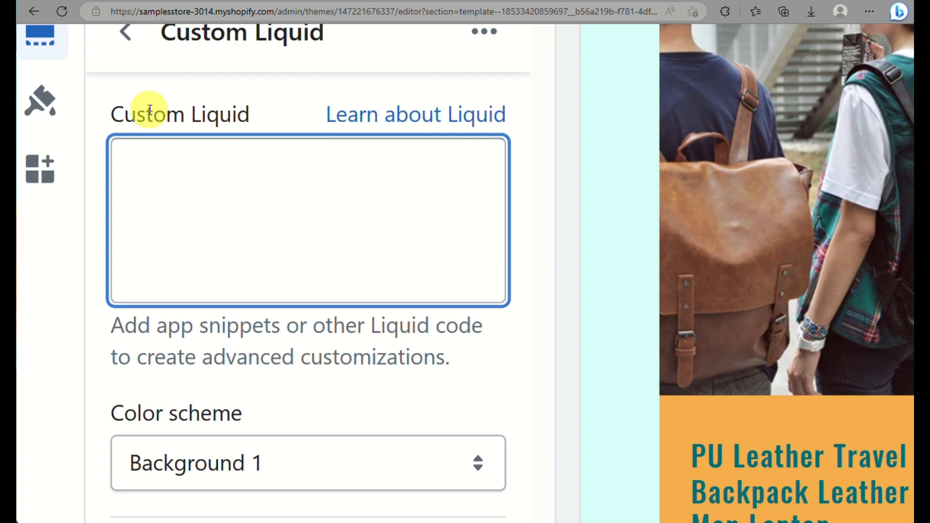
pyautogui.click(261, 191)
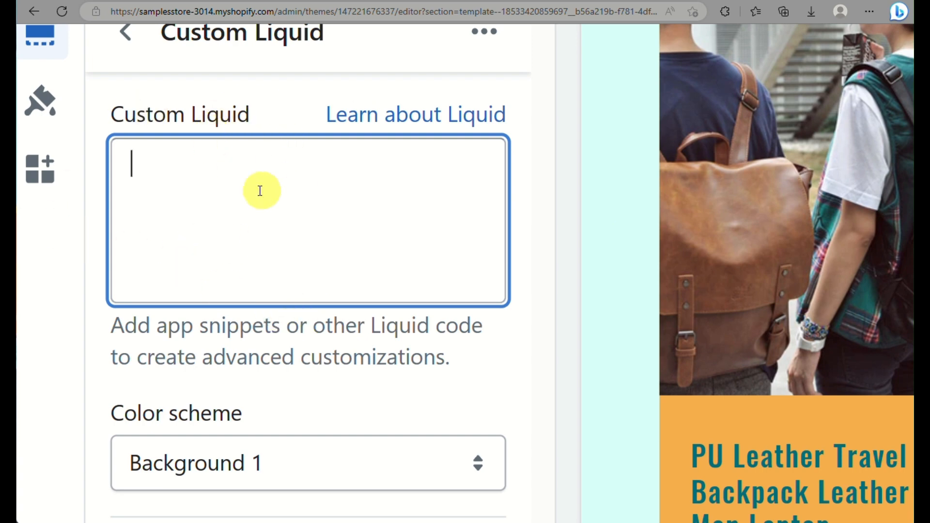
pyautogui.moveTo(350, 208)
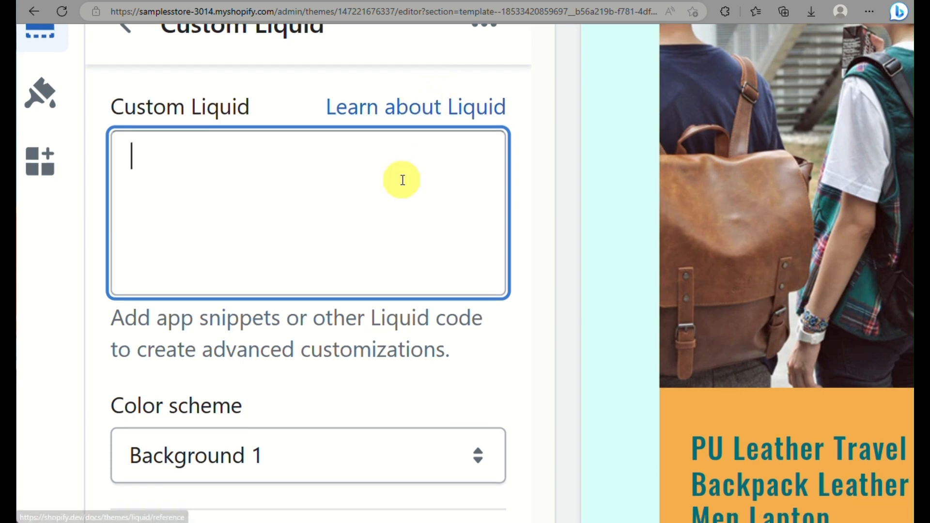
# Open the 'Learn about Liquid' reference documentation
pyautogui.scroll(-3)
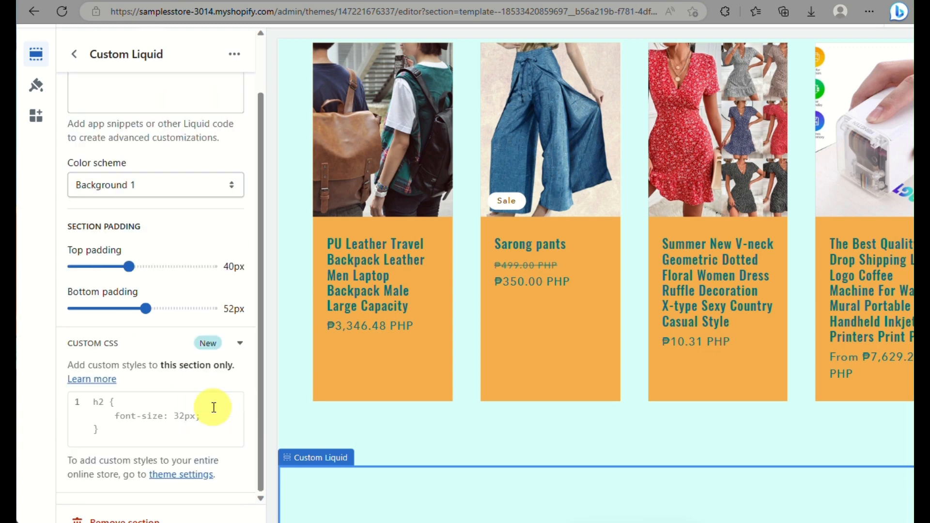
pyautogui.scroll(3)
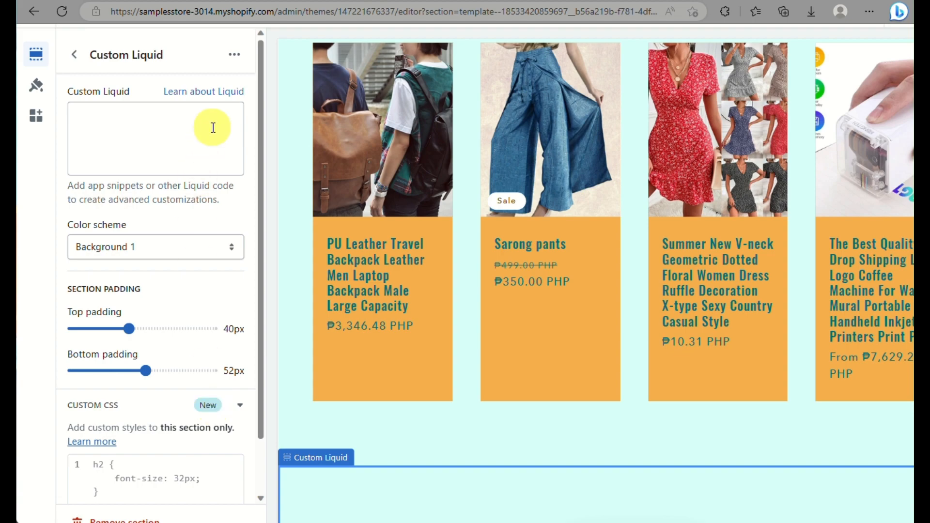
pyautogui.click(203, 90)
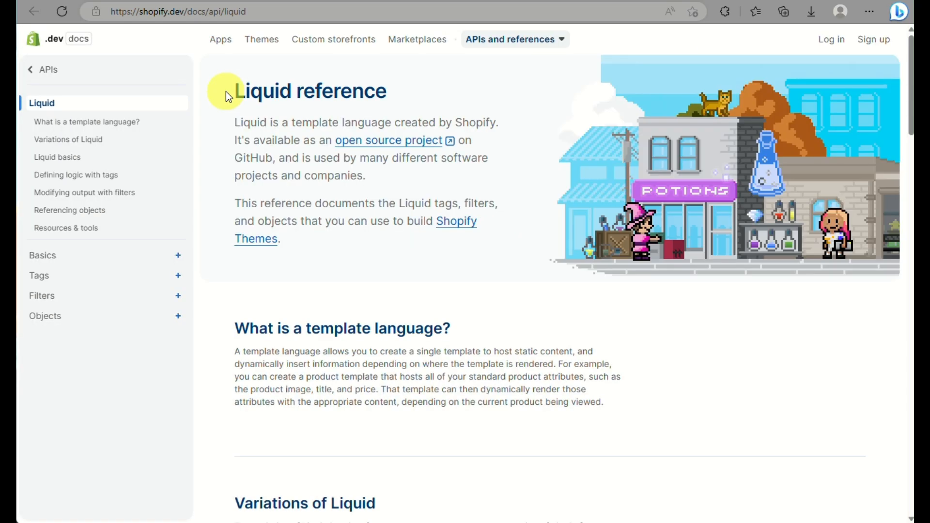
# Read the Shopify.dev Liquid reference from its introduction down to Resources & tools
pyautogui.click(798, 39)
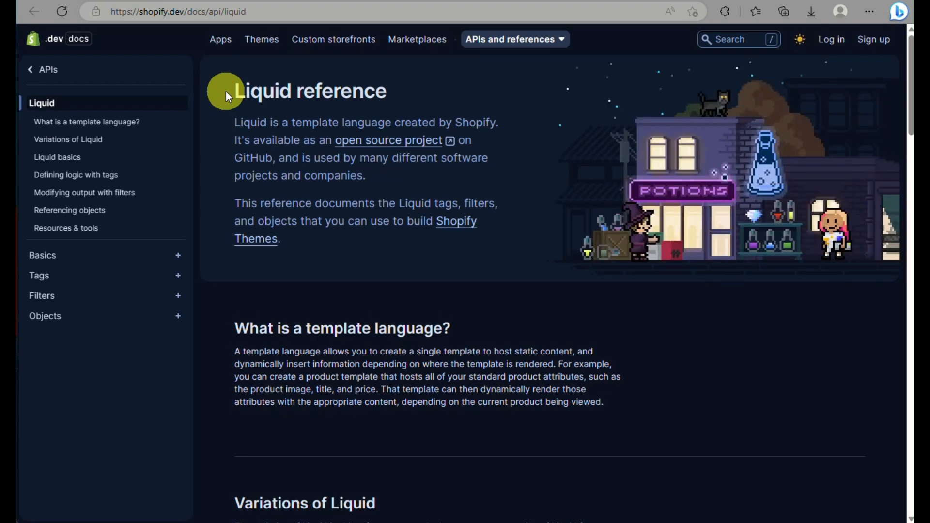
pyautogui.moveTo(513, 275)
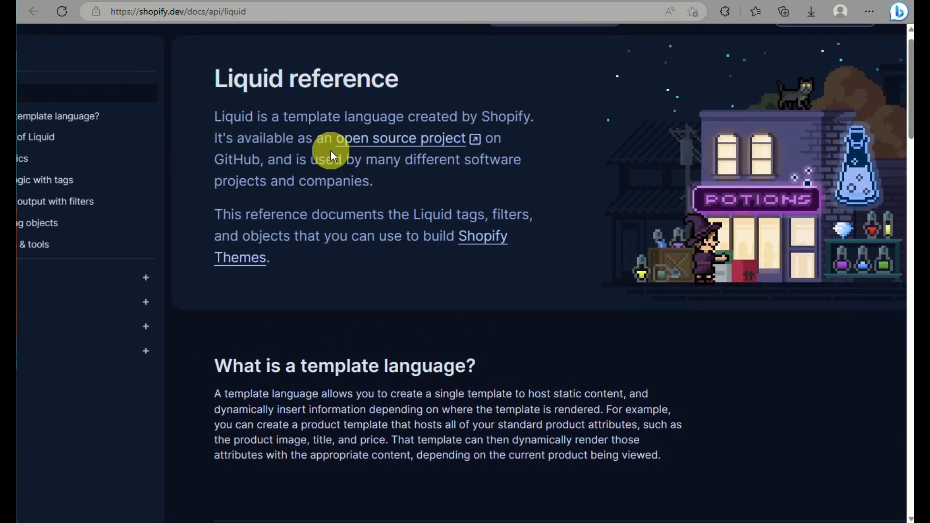
pyautogui.moveTo(353, 138)
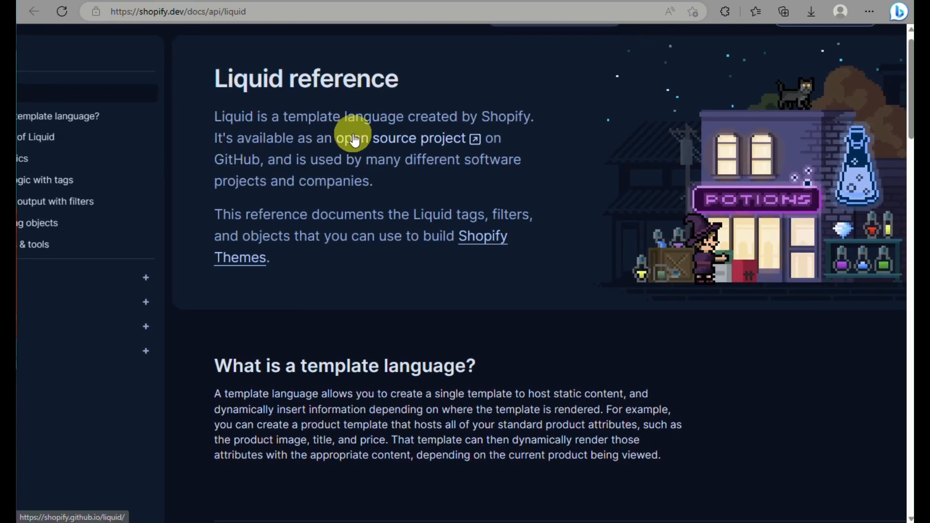
pyautogui.moveTo(259, 165)
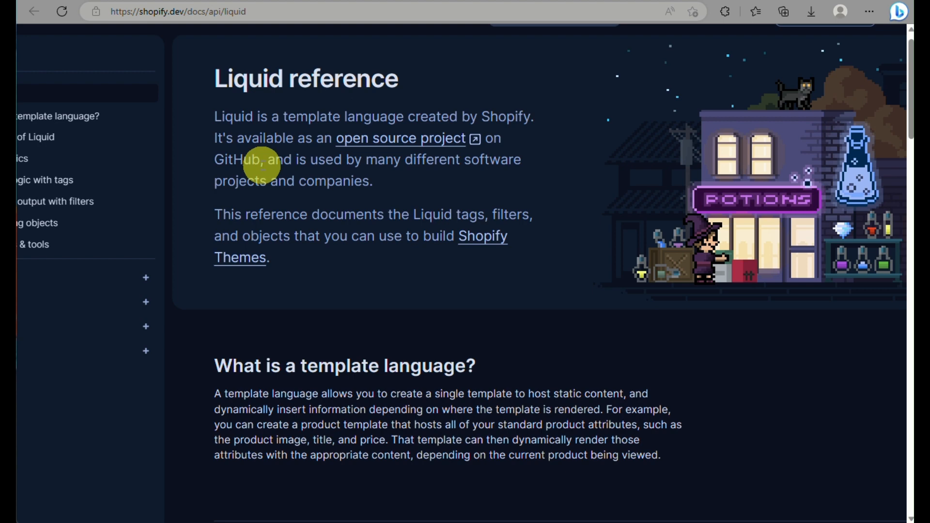
pyautogui.moveTo(465, 160)
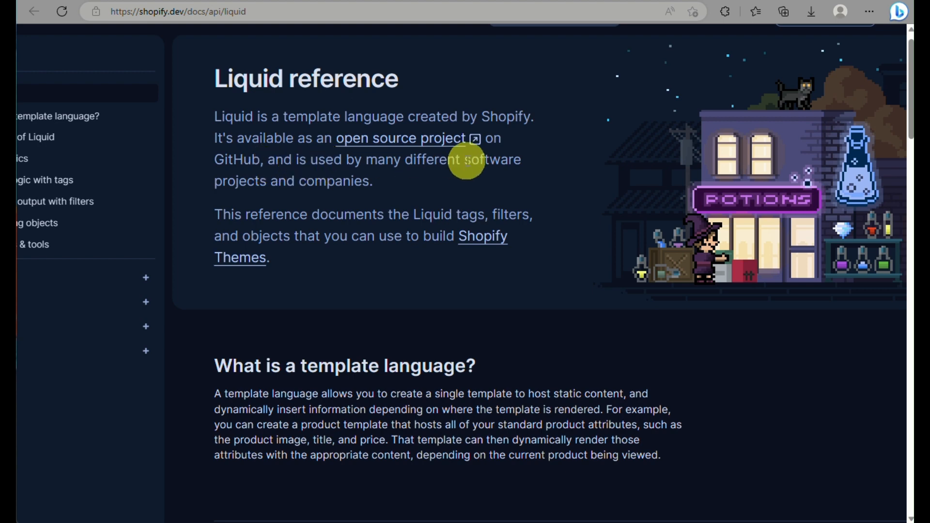
pyautogui.moveTo(444, 237)
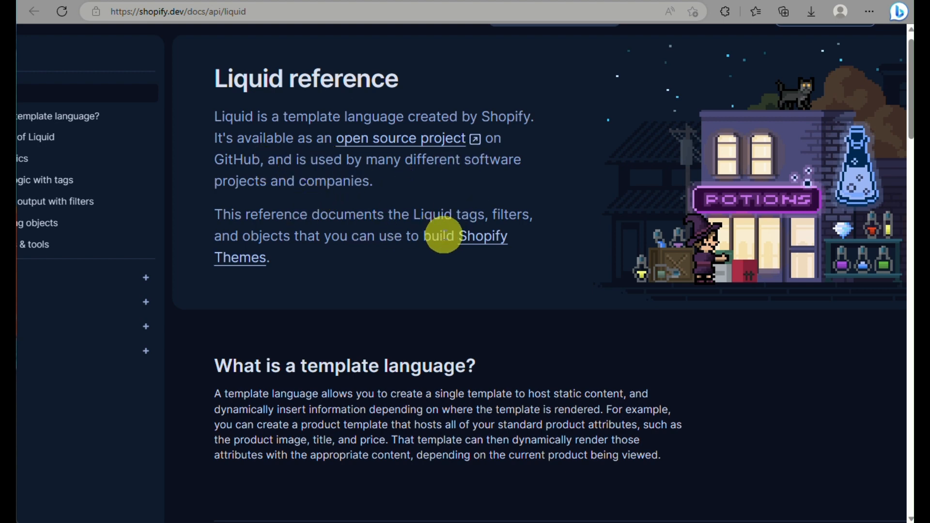
pyautogui.scroll(-3)
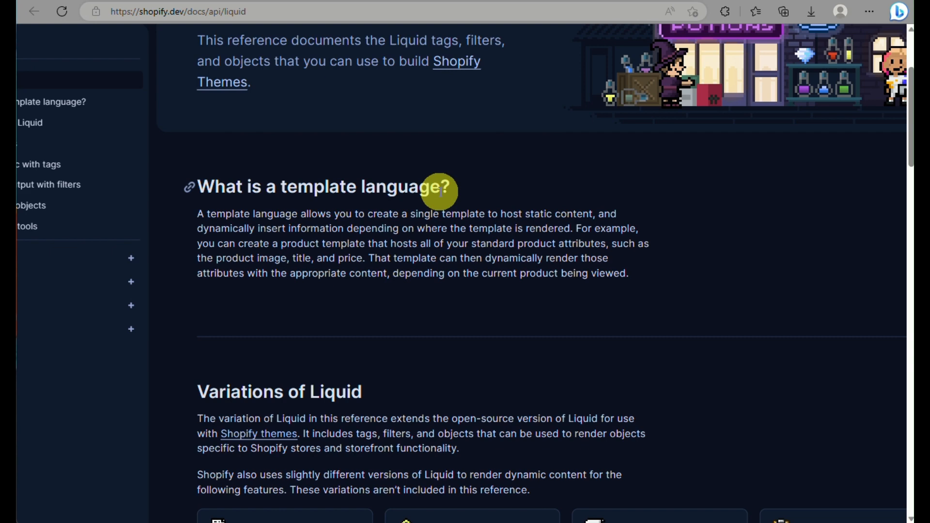
pyautogui.scroll(-3)
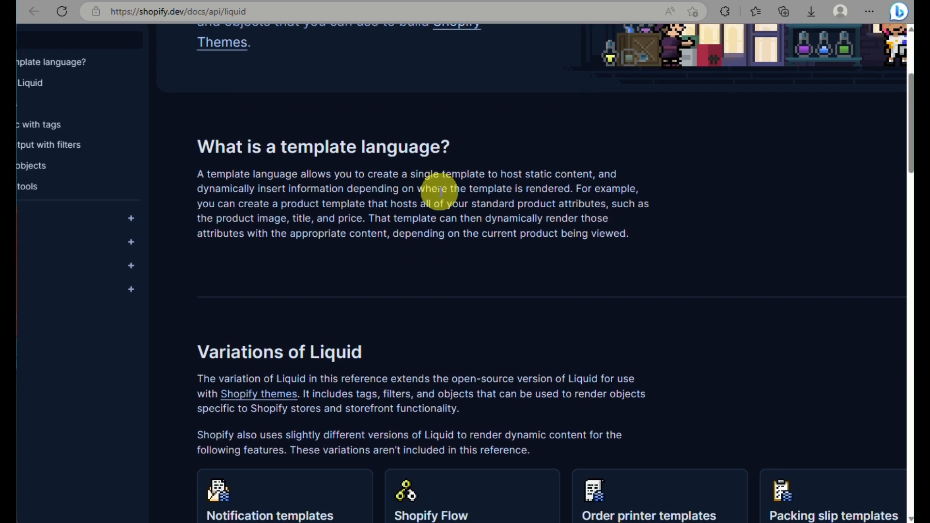
pyautogui.scroll(-3)
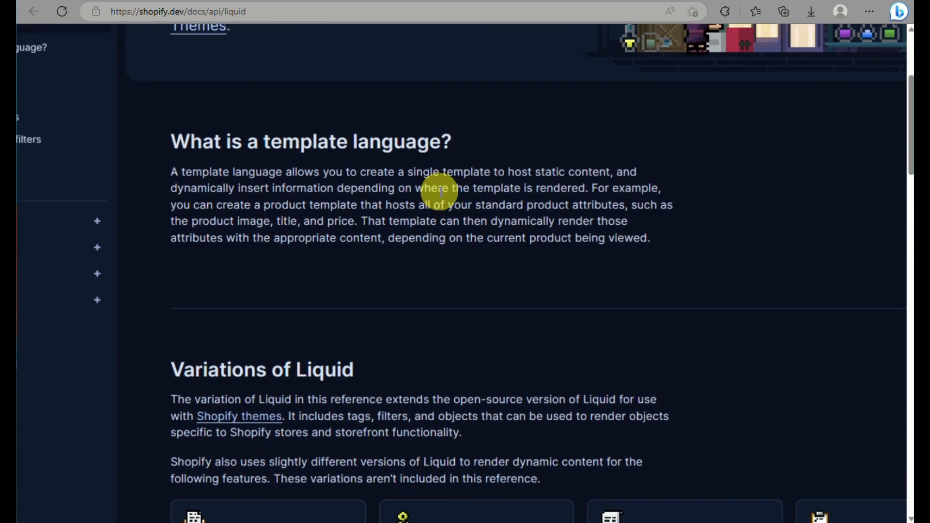
pyautogui.scroll(-3)
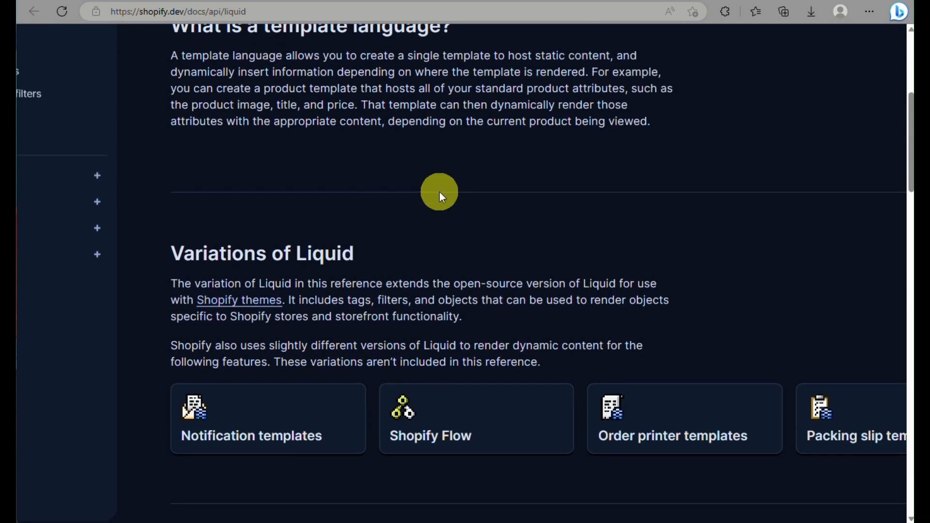
pyautogui.moveTo(287, 409)
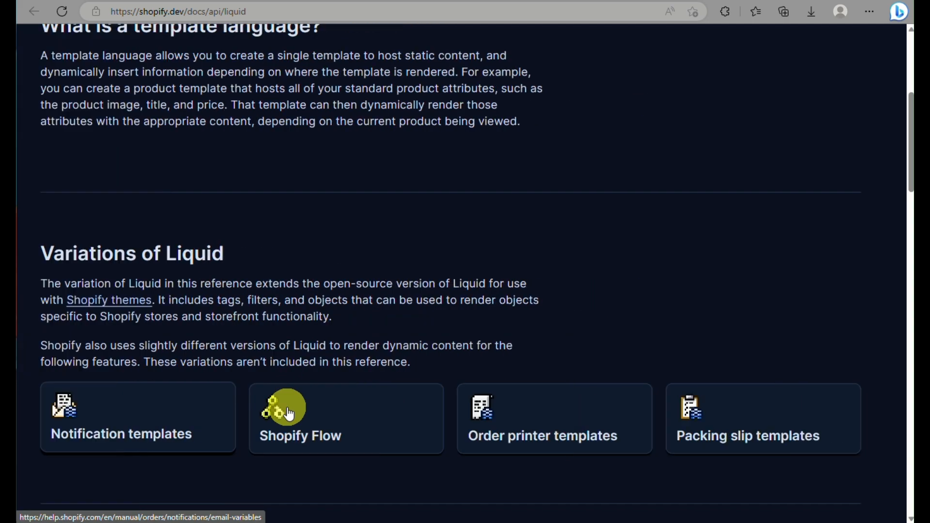
pyautogui.scroll(-3)
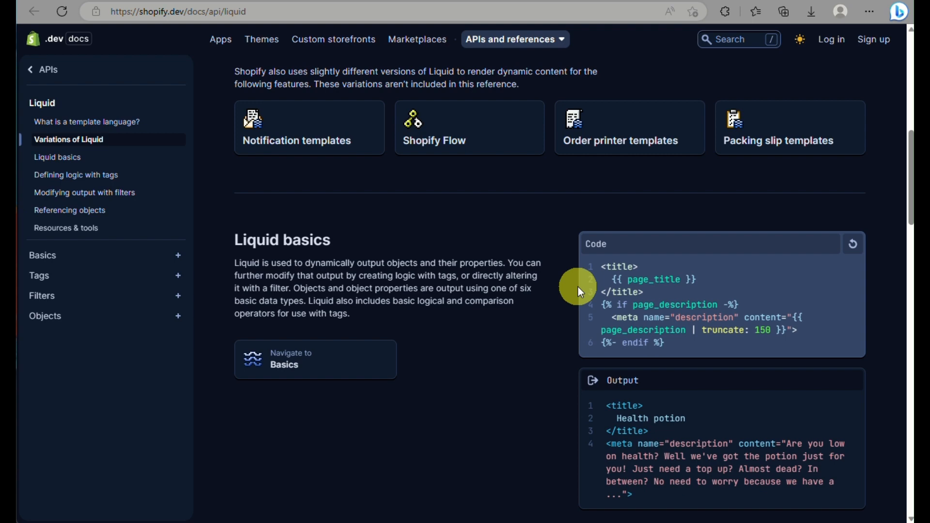
pyautogui.press('ctrl+plus')
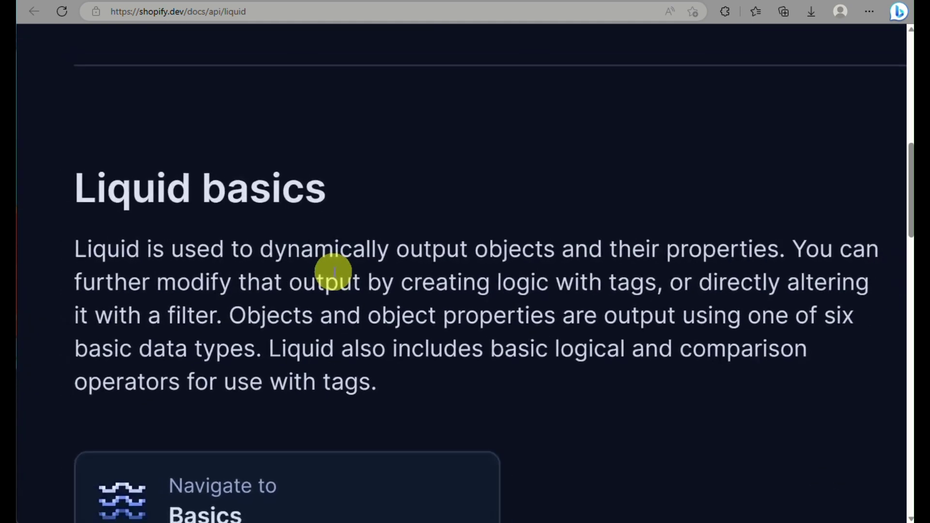
pyautogui.scroll(-3)
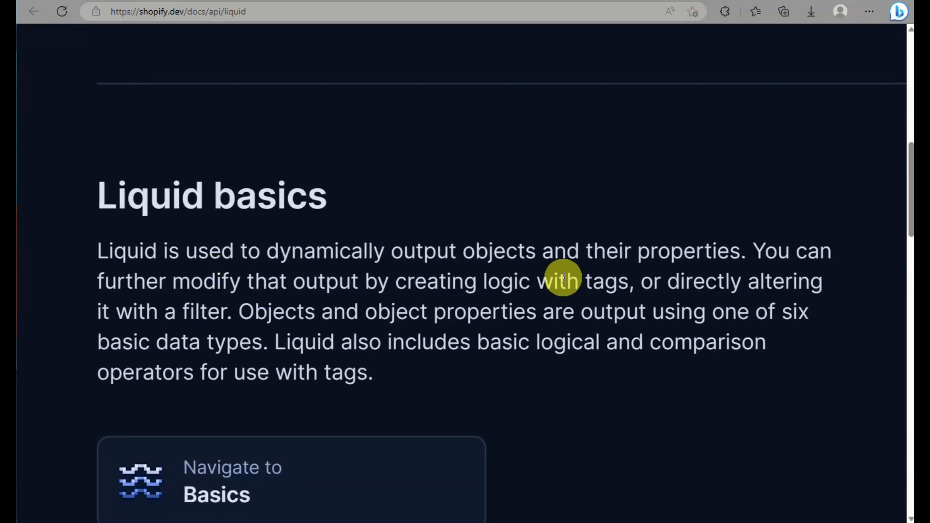
pyautogui.moveTo(431, 306)
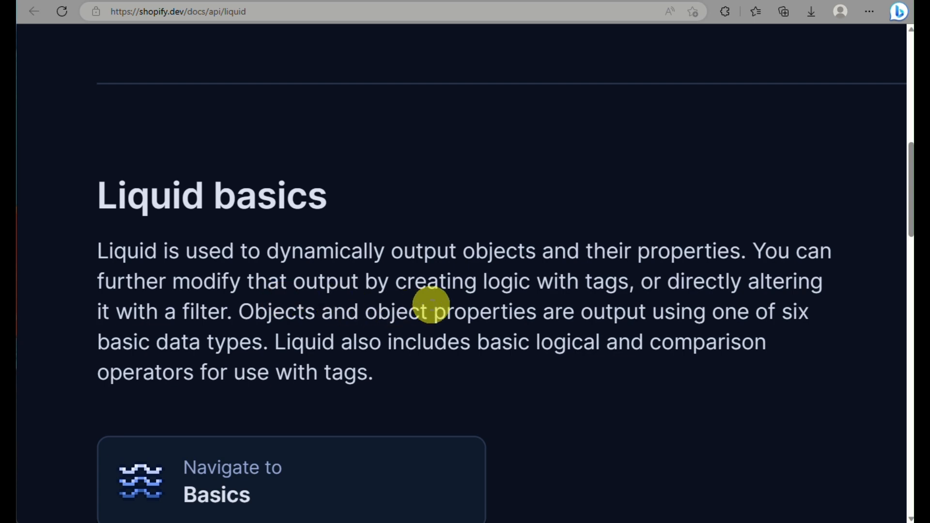
pyautogui.moveTo(463, 446)
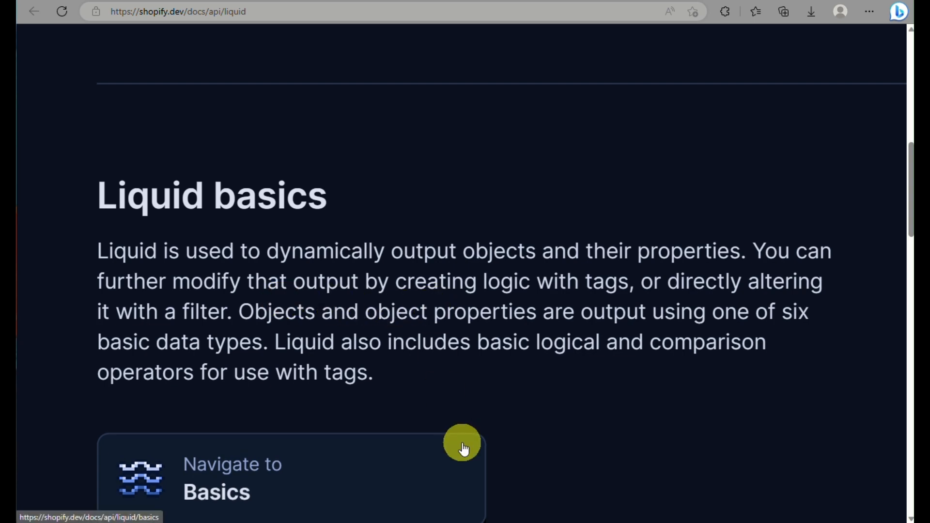
pyautogui.scroll(3)
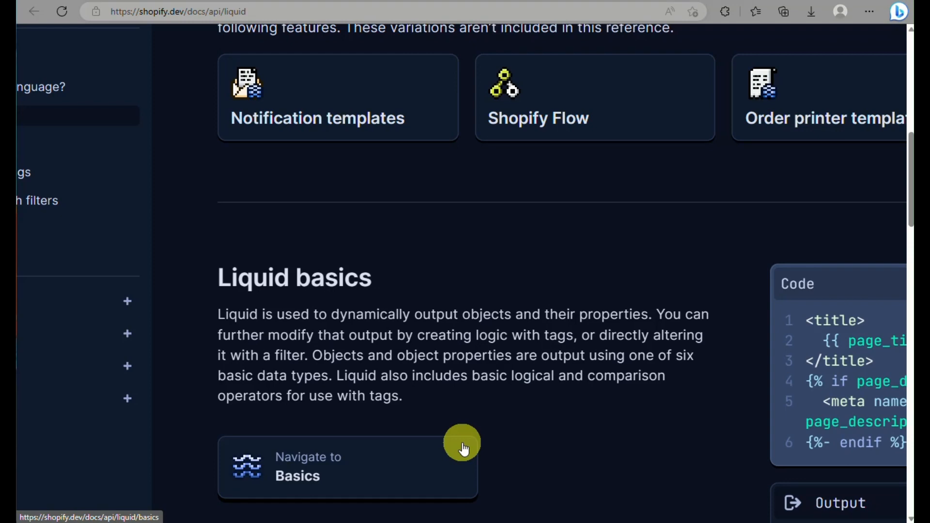
pyautogui.scroll(-3)
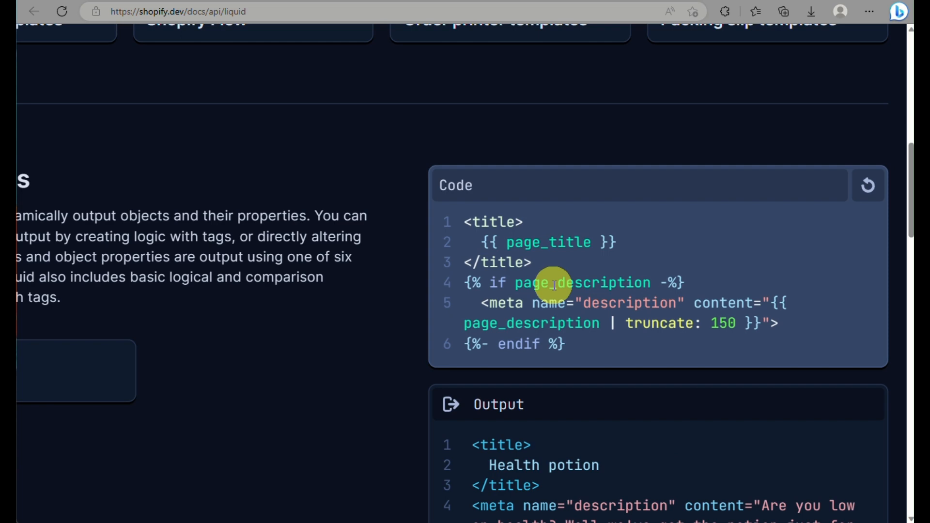
pyautogui.scroll(-3)
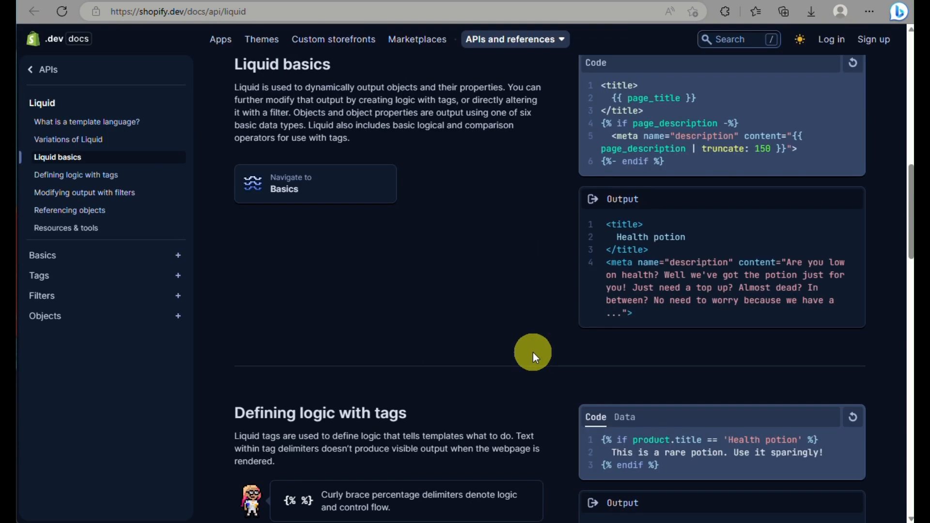
pyautogui.scroll(-3)
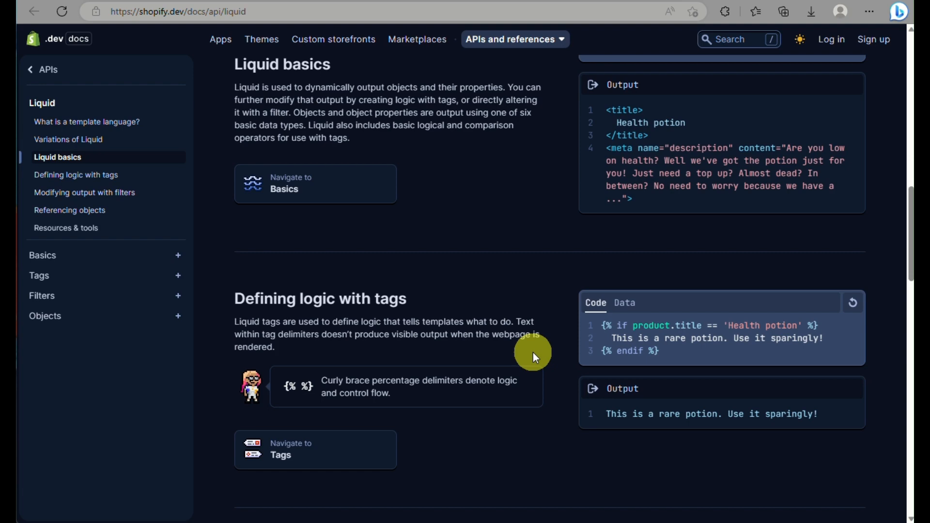
pyautogui.scroll(-3)
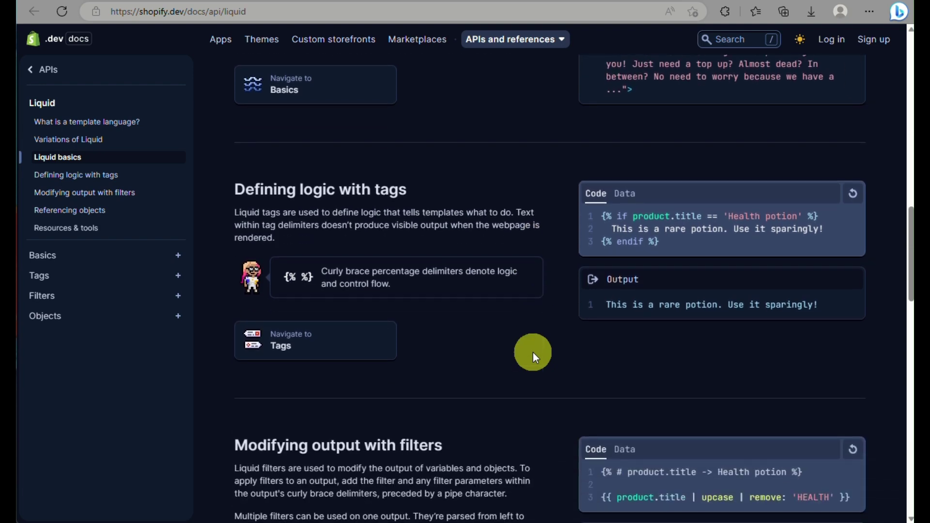
pyautogui.scroll(-3)
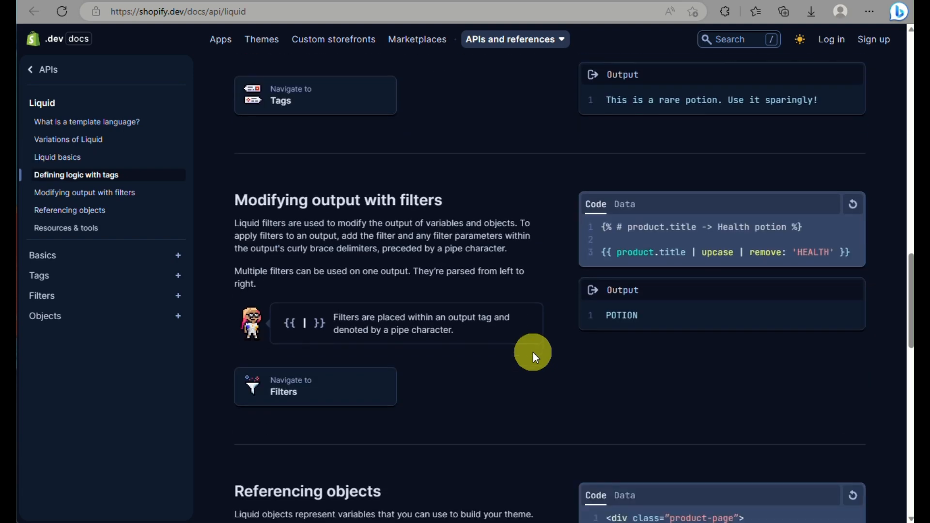
pyautogui.scroll(-3)
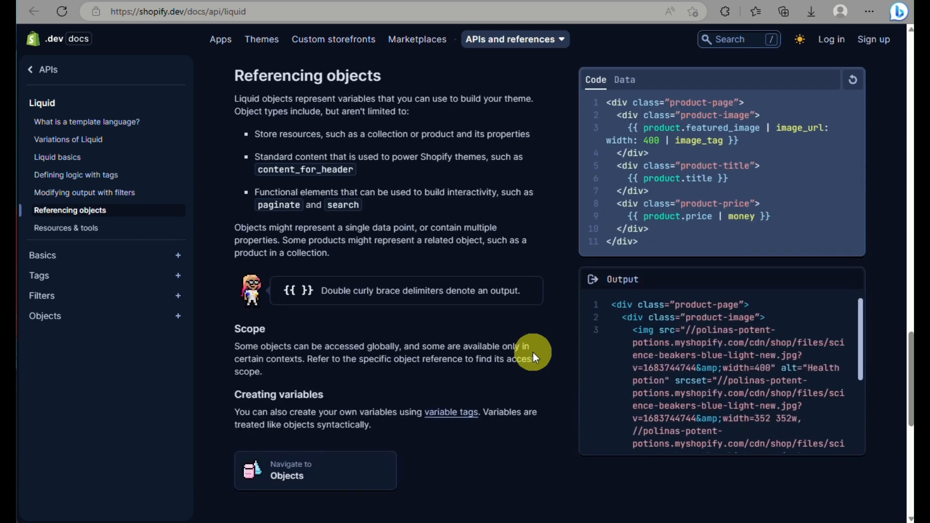
pyautogui.scroll(-3)
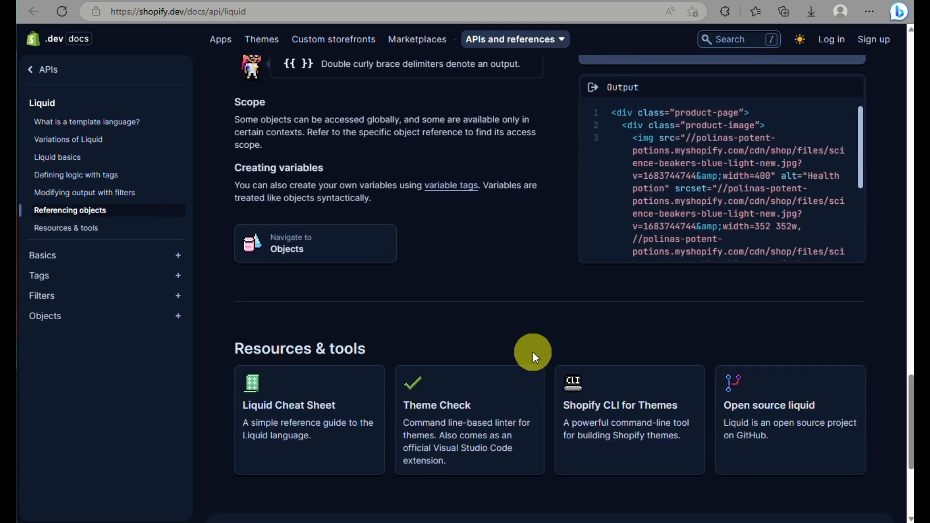
pyautogui.scroll(-3)
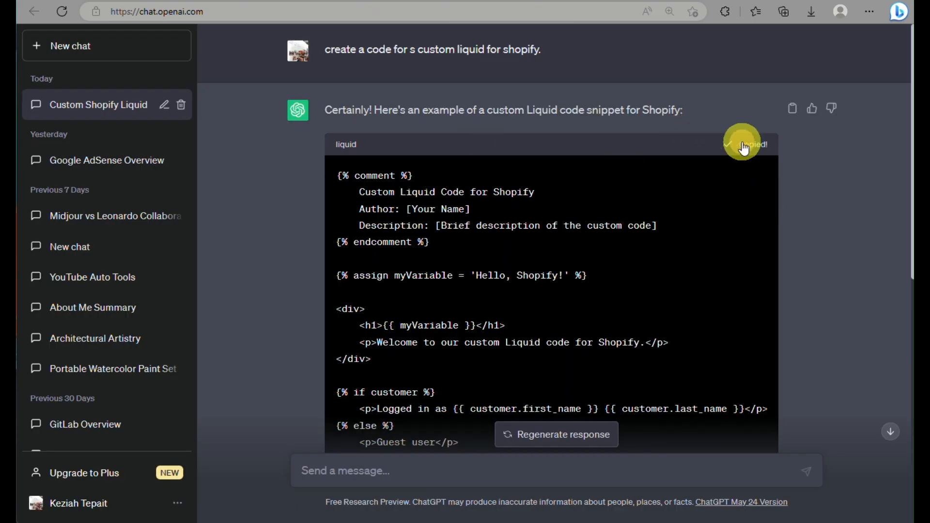
# Copy ChatGPT's generated custom Liquid code snippet
pyautogui.click(751, 144)
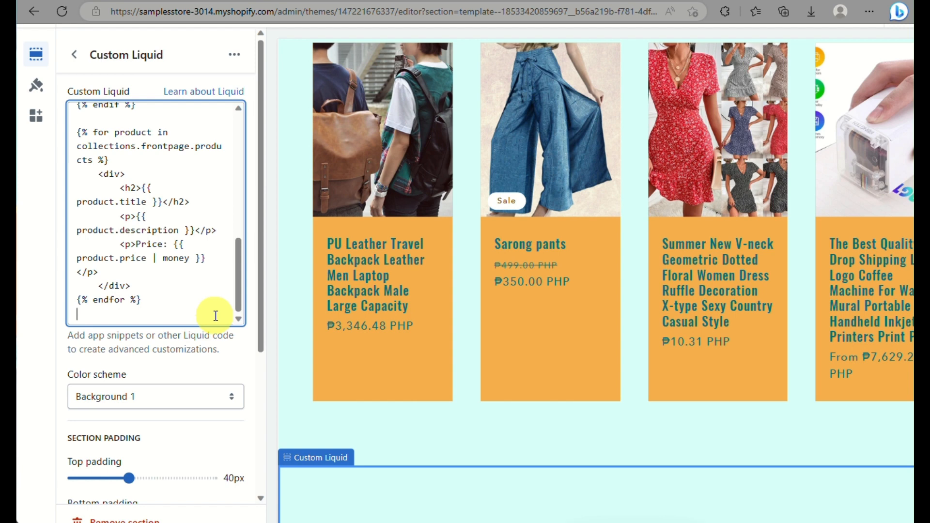
# Paste the Liquid code, add h2 { font-size: 32px; } as custom CSS, and go back
pyautogui.scroll(-3)
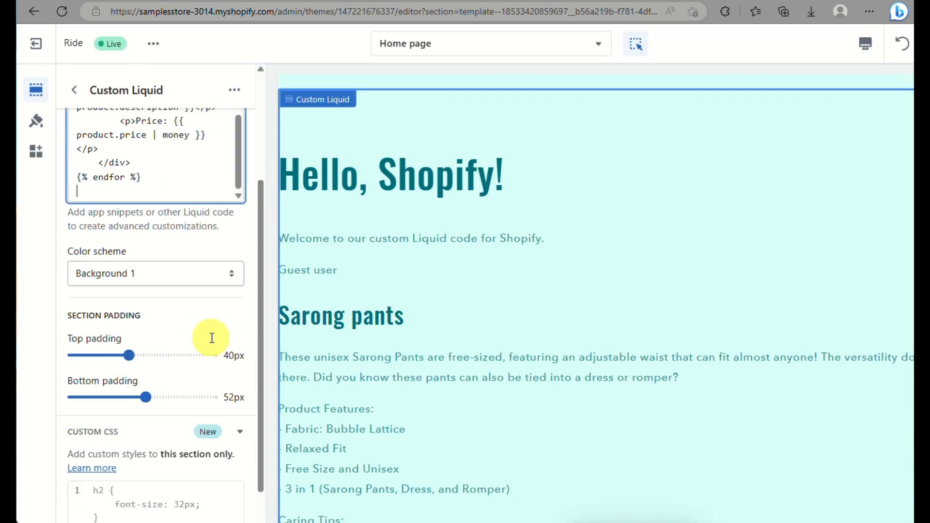
pyautogui.scroll(-3)
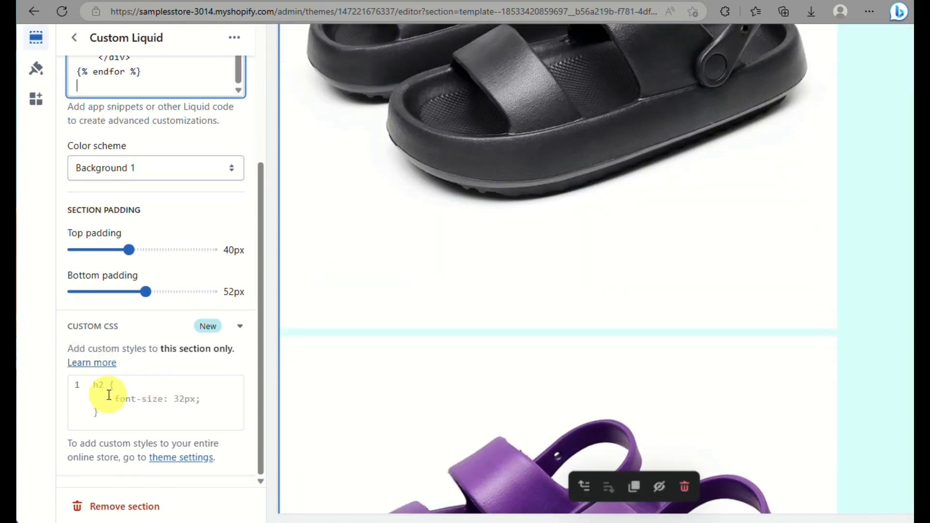
pyautogui.scroll(-3)
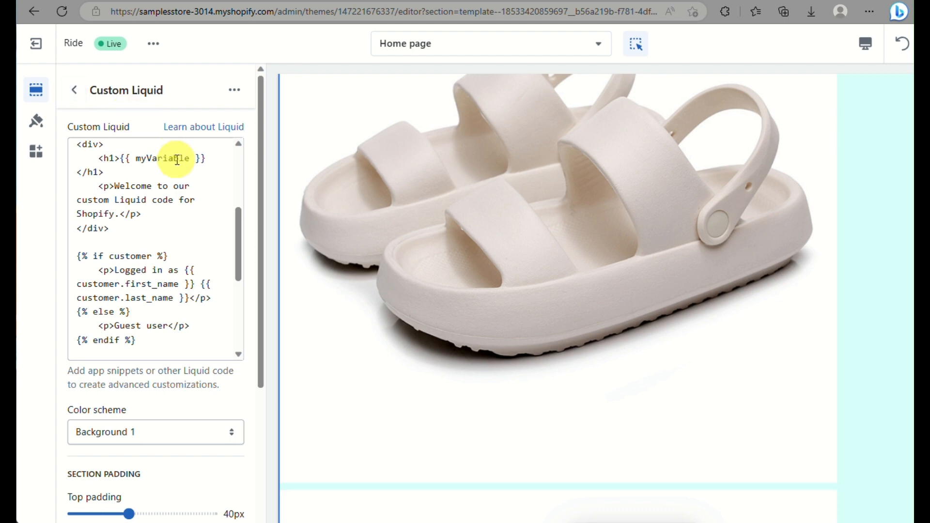
pyautogui.scroll(-3)
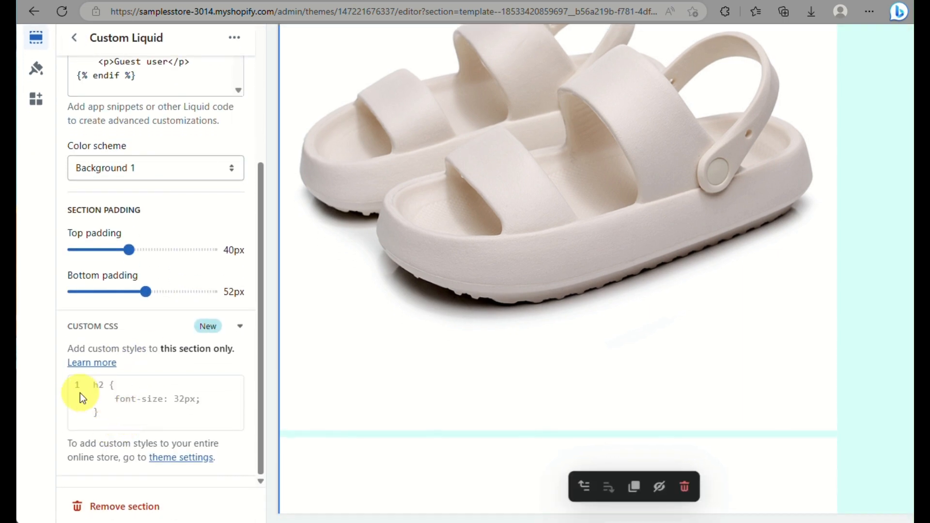
pyautogui.click(131, 412)
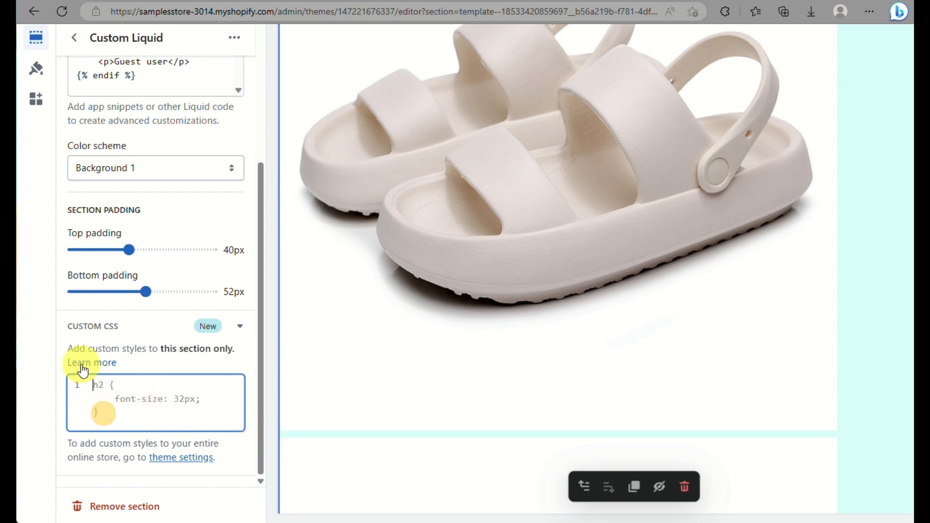
pyautogui.moveTo(230, 406)
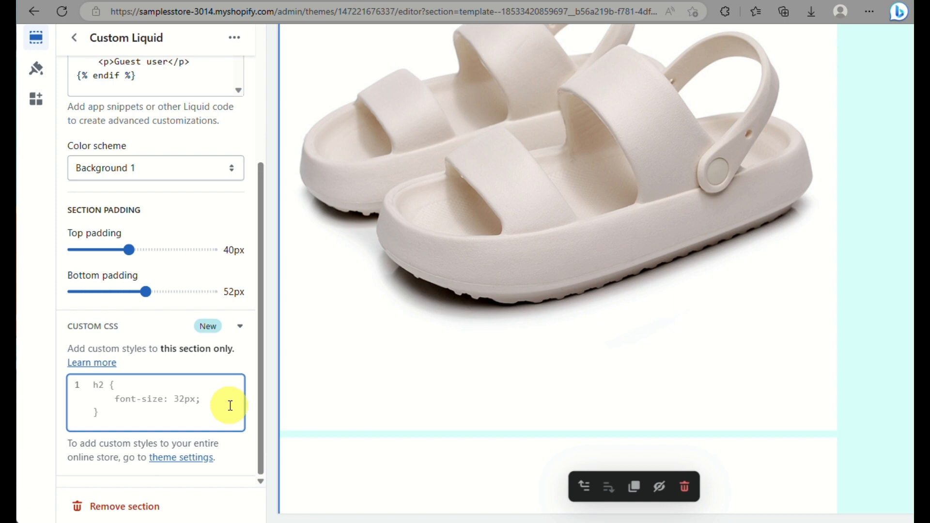
pyautogui.scroll(3)
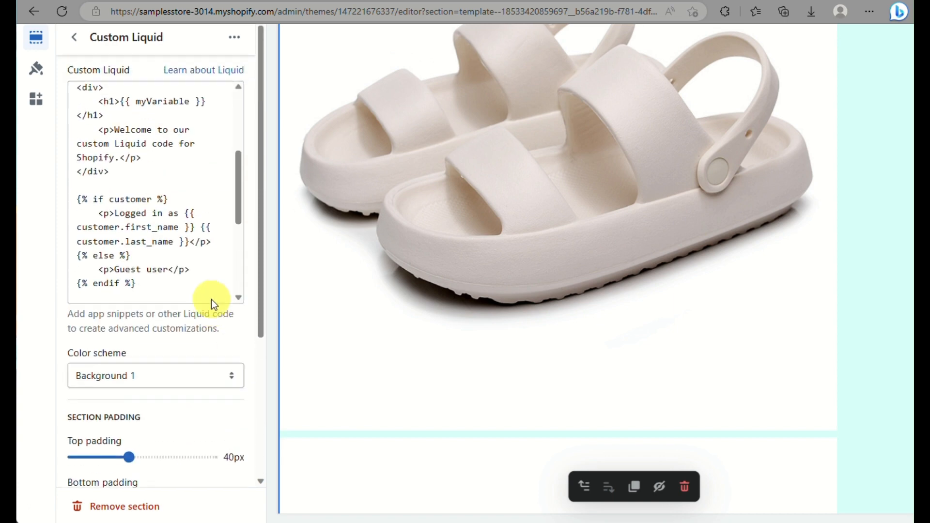
pyautogui.scroll(3)
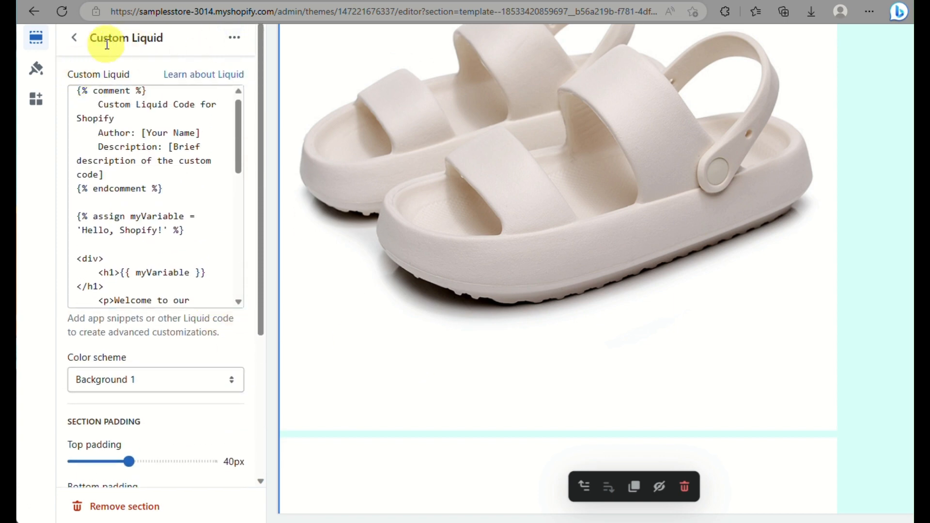
pyautogui.click(74, 37)
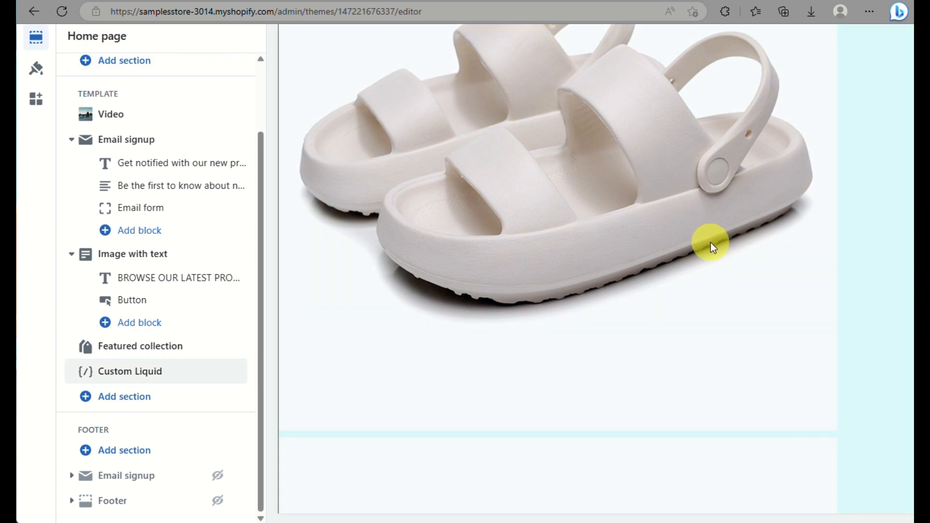
pyautogui.moveTo(722, 263)
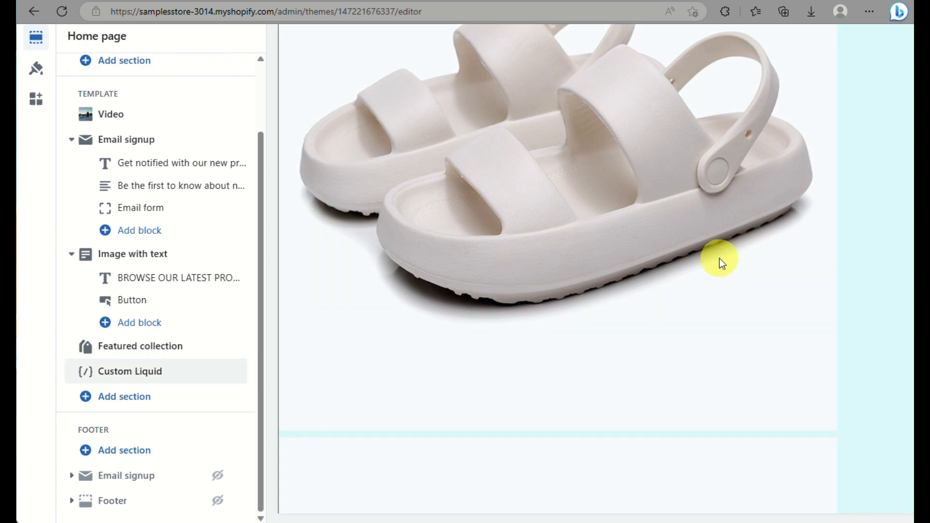
# Check the 'Hello, Shopify!' preview and section settings, then leave for the Themes page
pyautogui.scroll(-3)
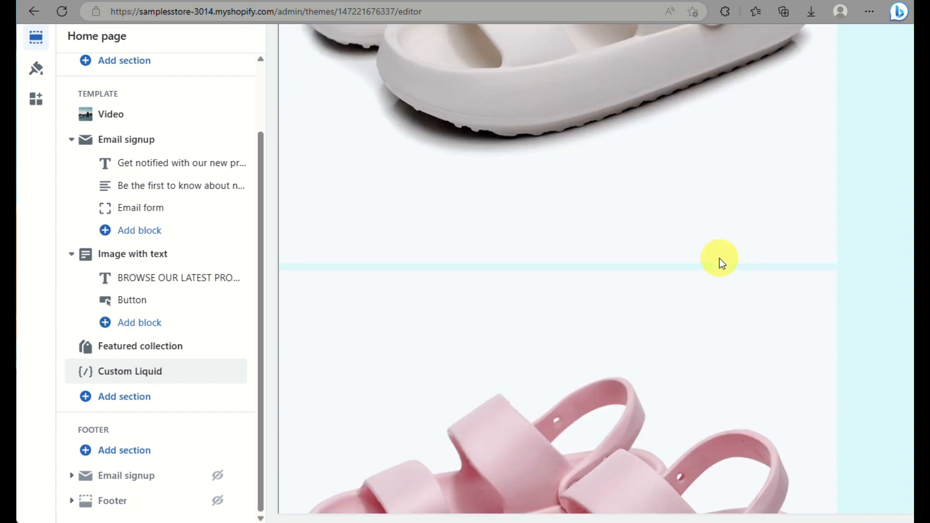
pyautogui.scroll(-3)
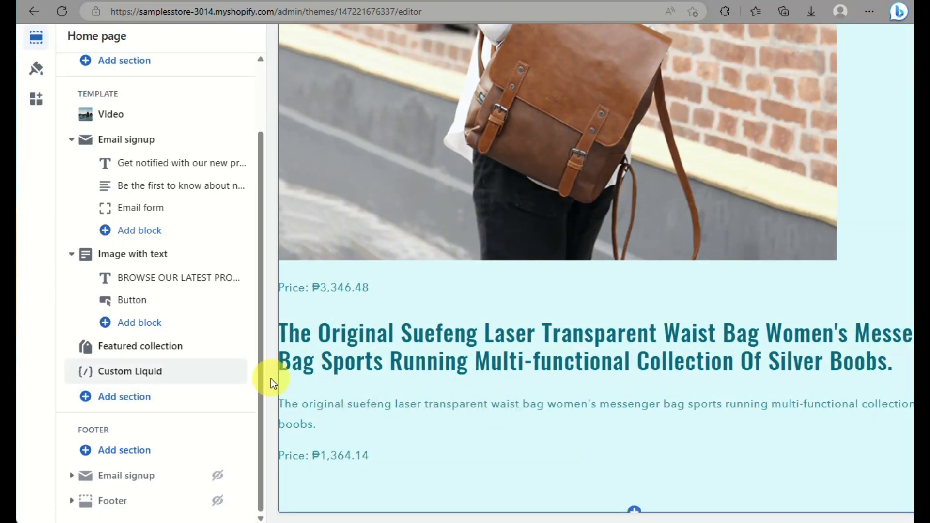
pyautogui.click(130, 370)
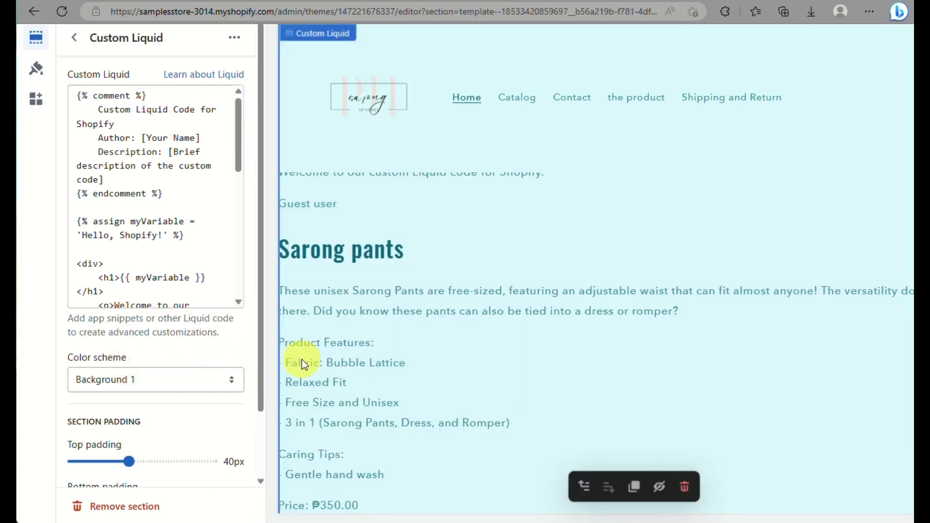
pyautogui.scroll(3)
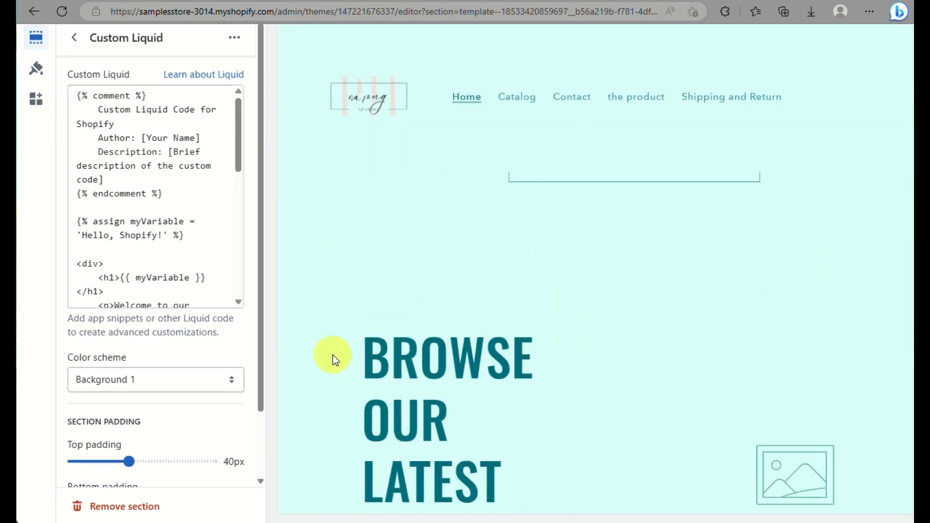
pyautogui.scroll(-3)
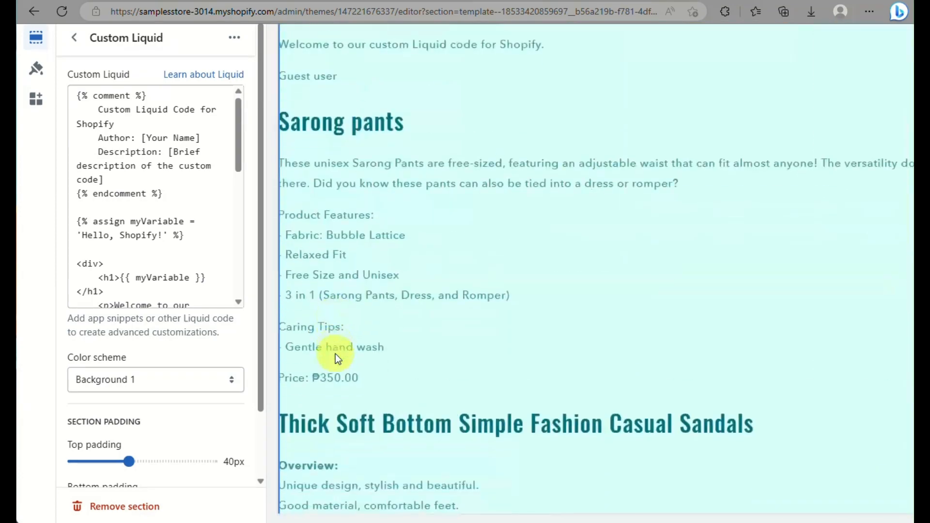
pyautogui.scroll(3)
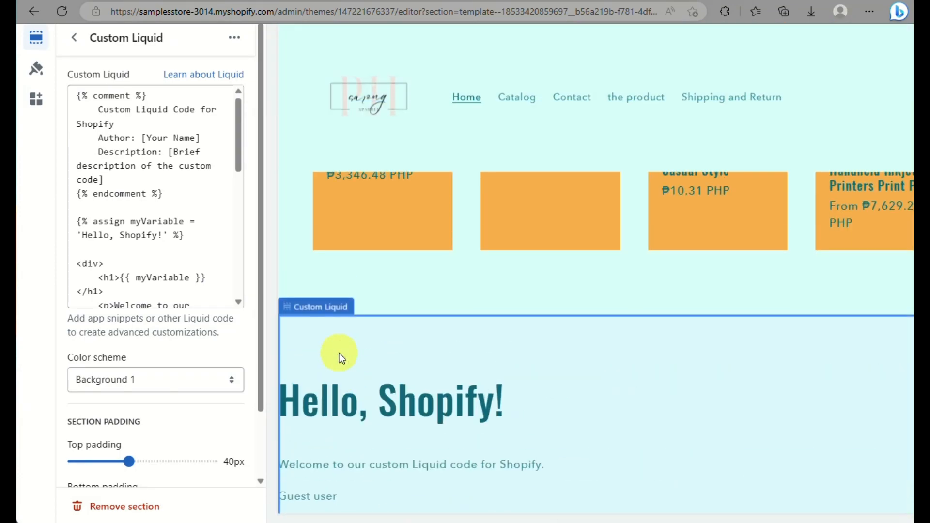
pyautogui.scroll(-3)
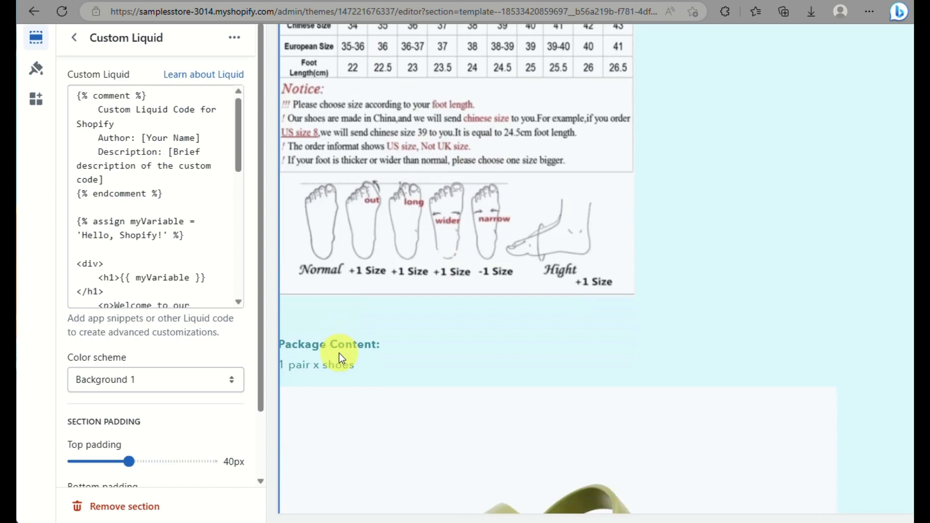
pyautogui.scroll(-3)
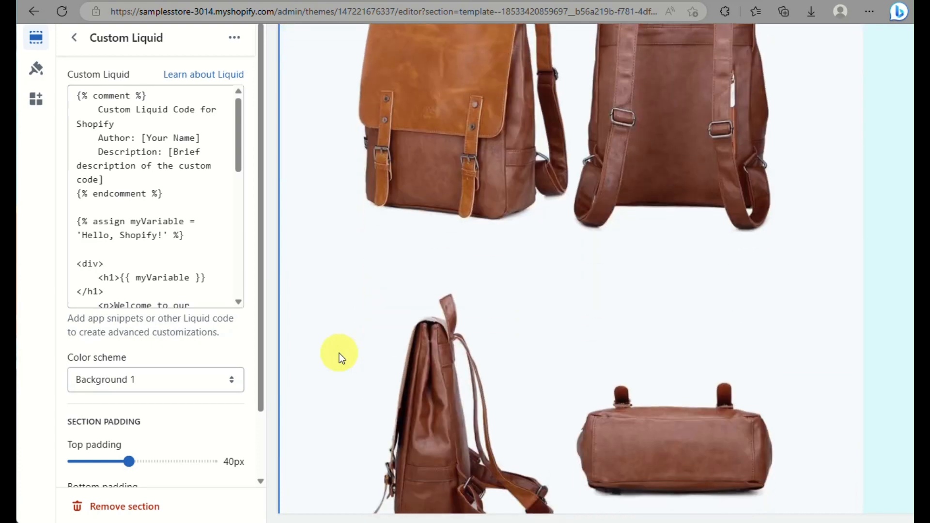
pyautogui.scroll(3)
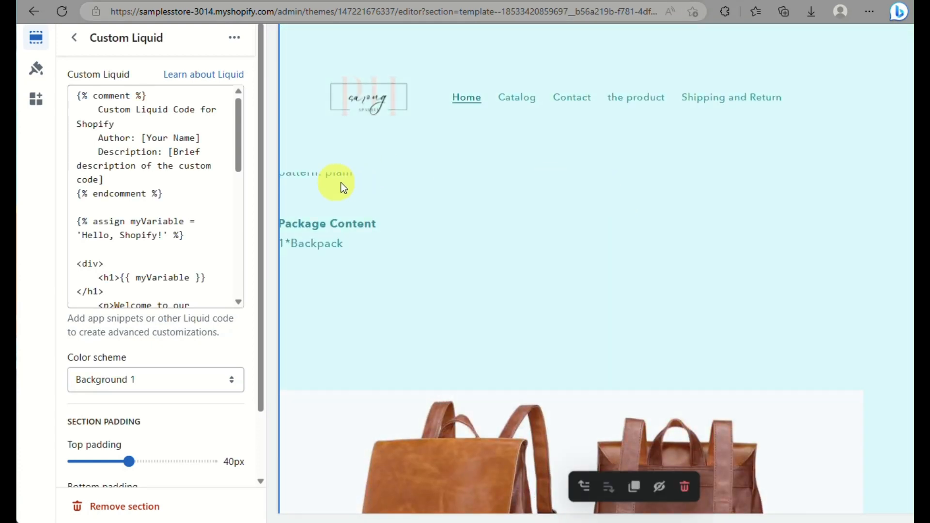
pyautogui.moveTo(336, 181)
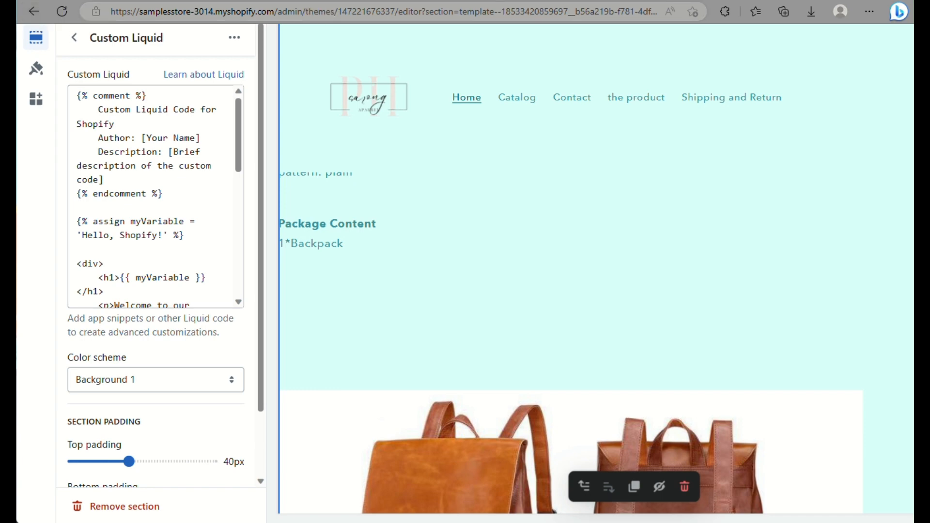
pyautogui.moveTo(32, 12)
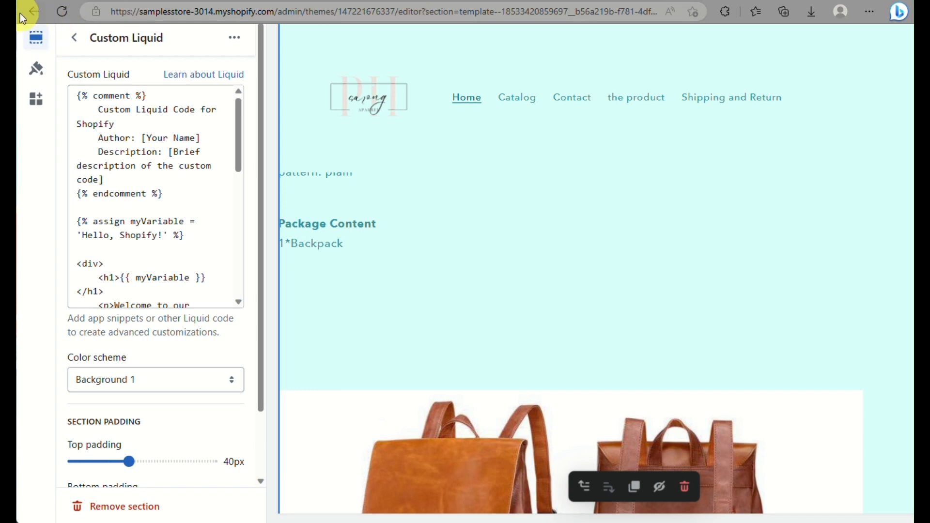
pyautogui.click(34, 11)
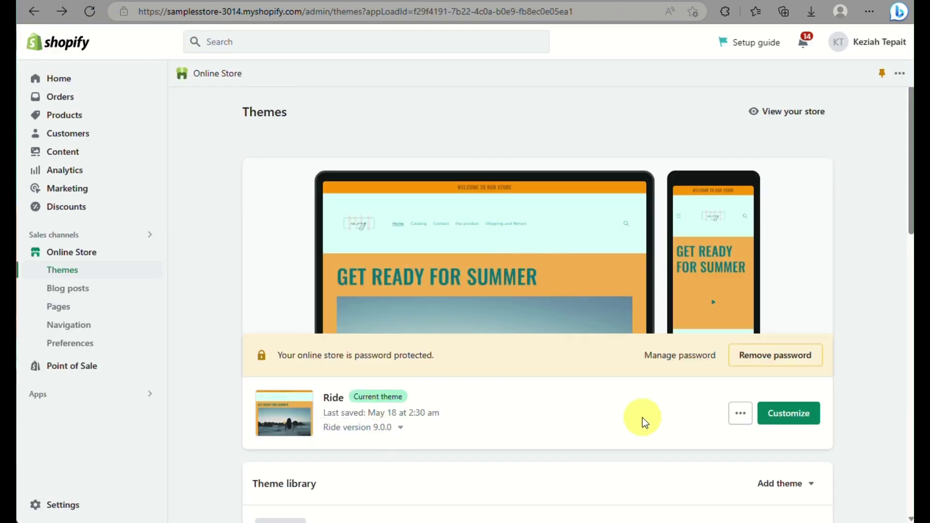
# Choose Edit code from the Ride theme's actions menu
pyautogui.click(740, 413)
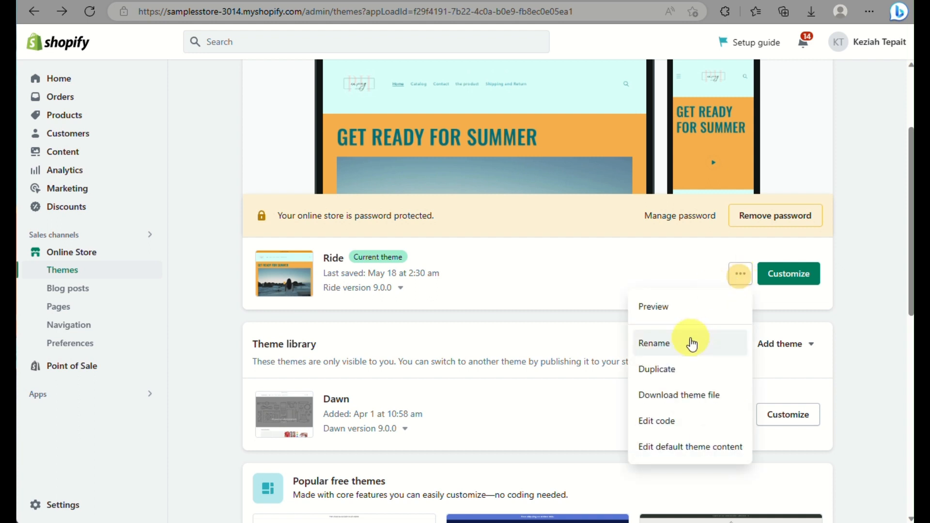
pyautogui.moveTo(452, 47)
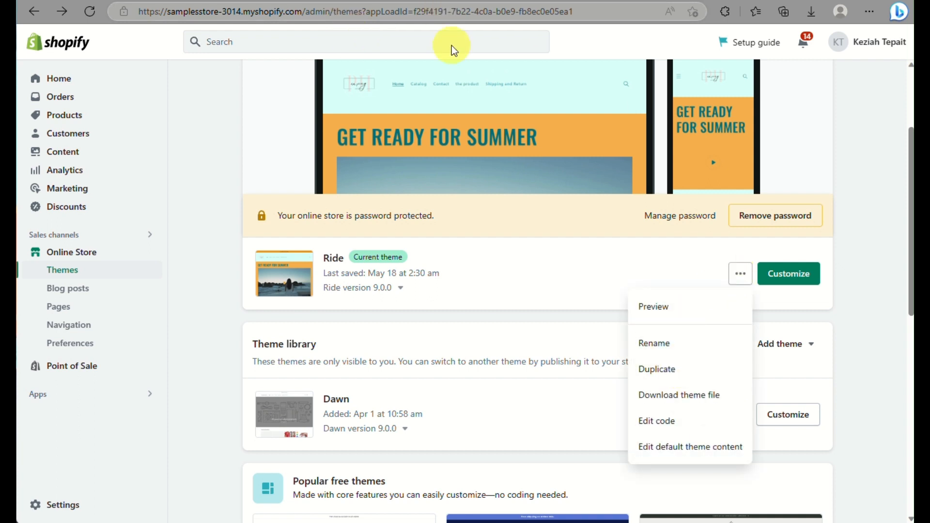
pyautogui.moveTo(657, 369)
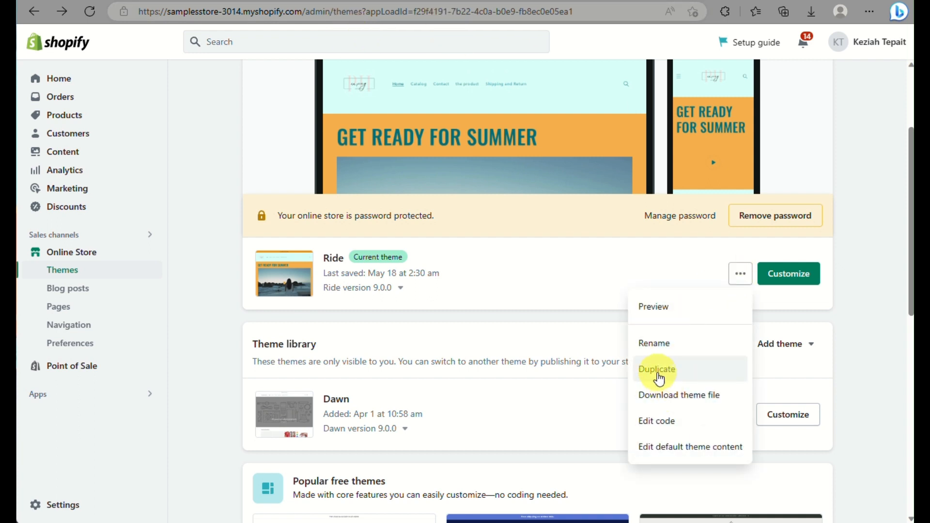
pyautogui.click(657, 420)
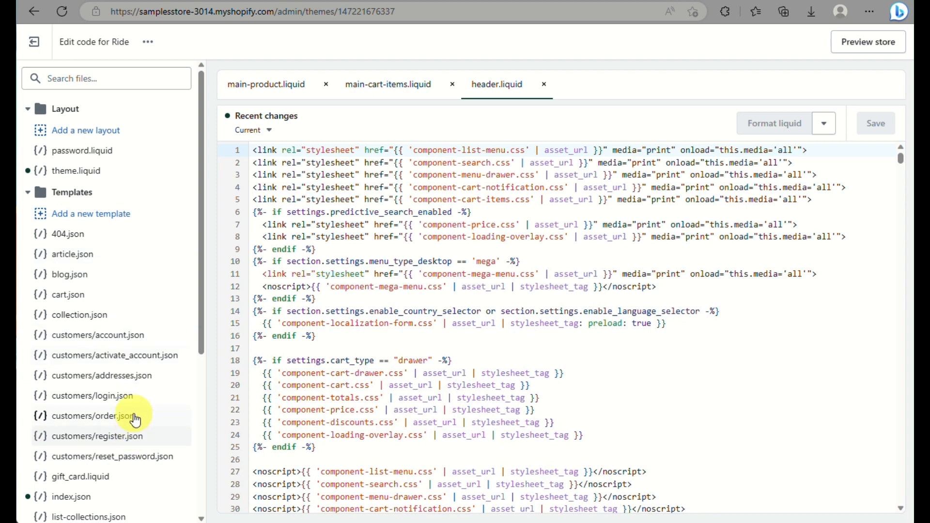
# Expand the Sections folder and start adding a new liquid section
pyautogui.scroll(-3)
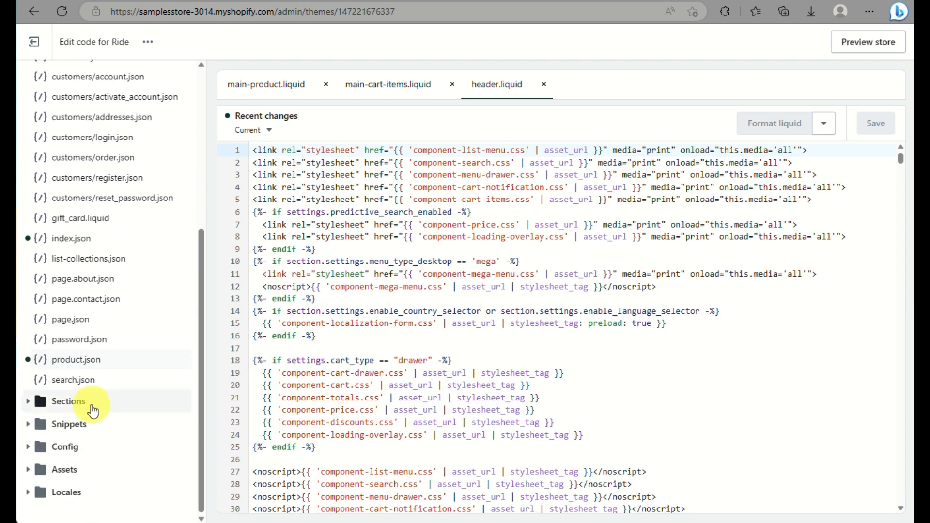
pyautogui.click(68, 401)
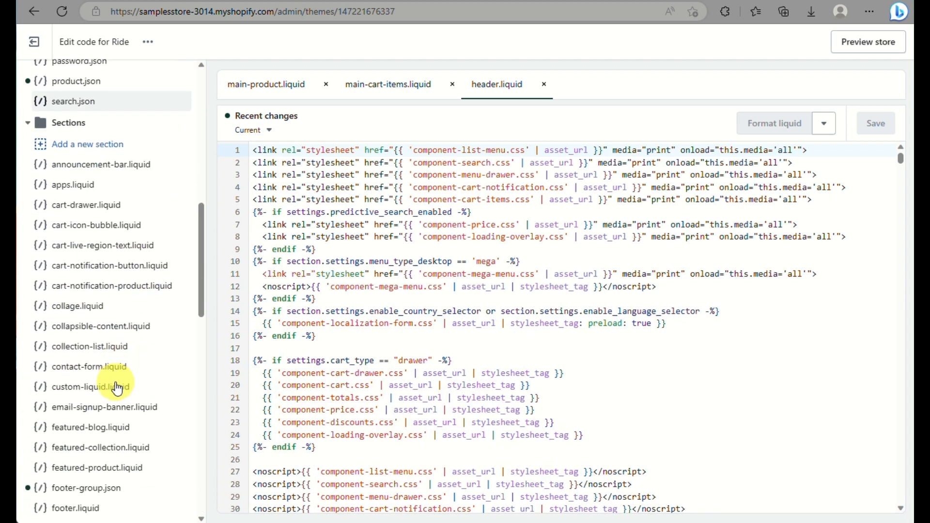
pyautogui.click(87, 144)
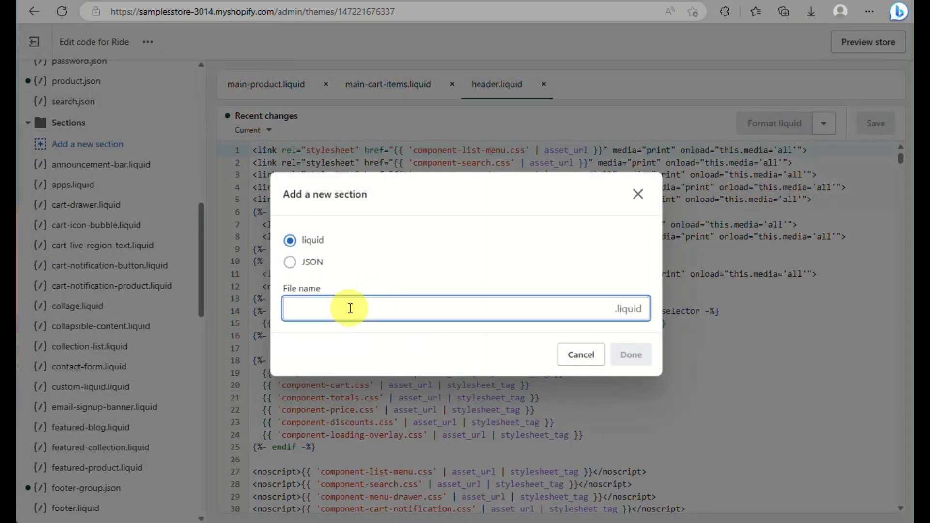
# Name the new liquid section file 'sample-custom-liquid'
pyautogui.write('sample')
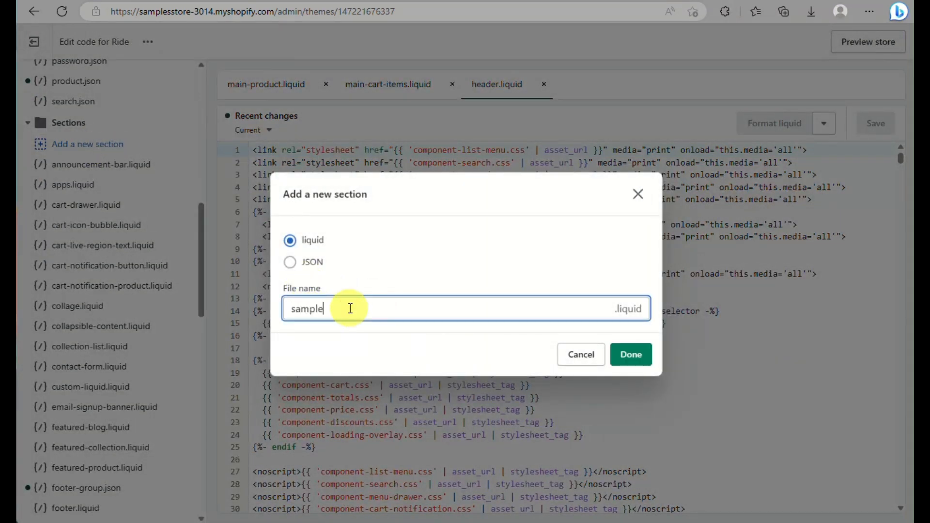
pyautogui.write('-')
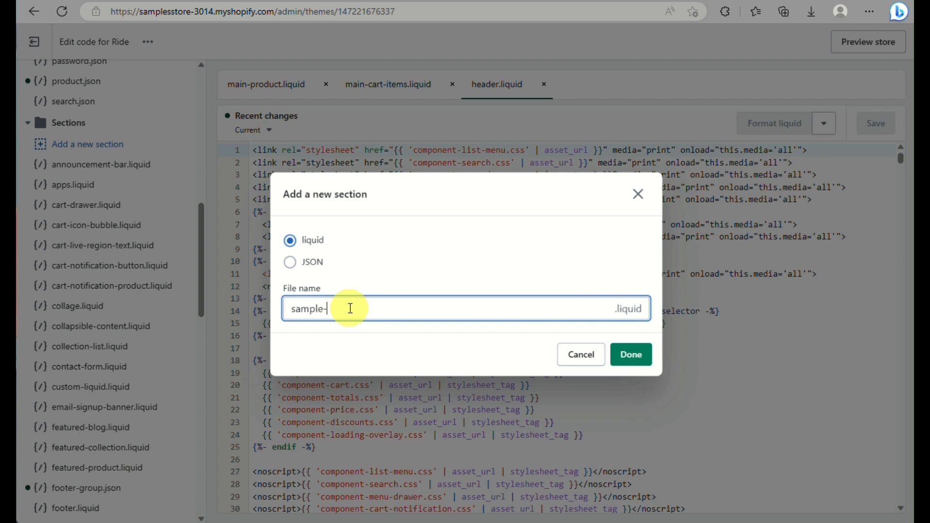
pyautogui.write('l')
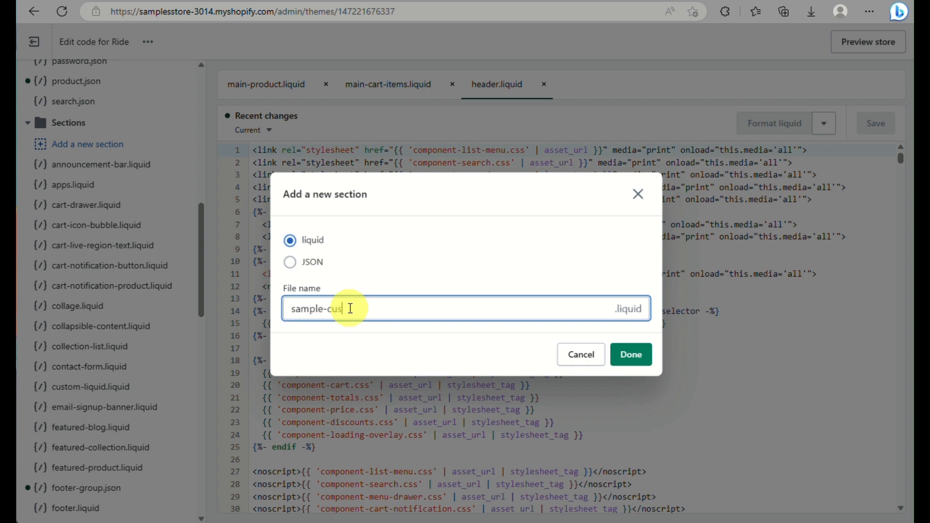
pyautogui.write('tom')
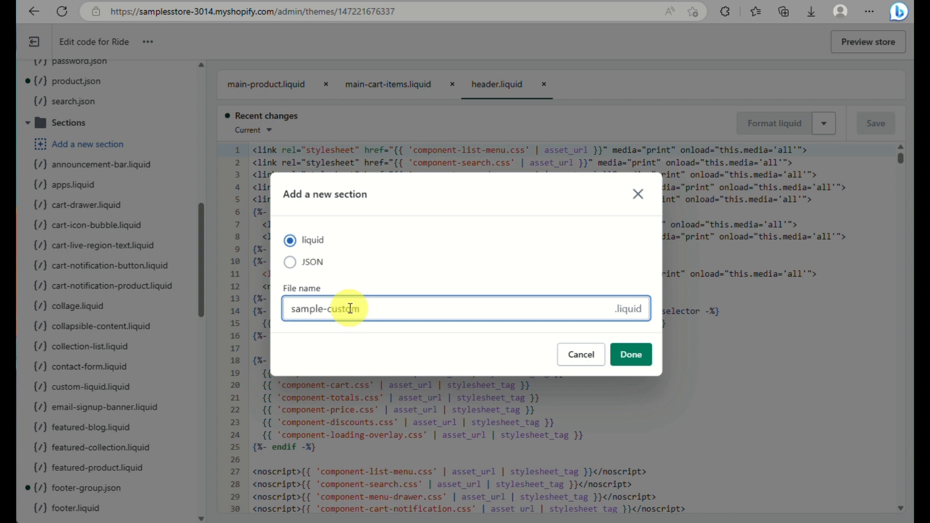
pyautogui.write('-')
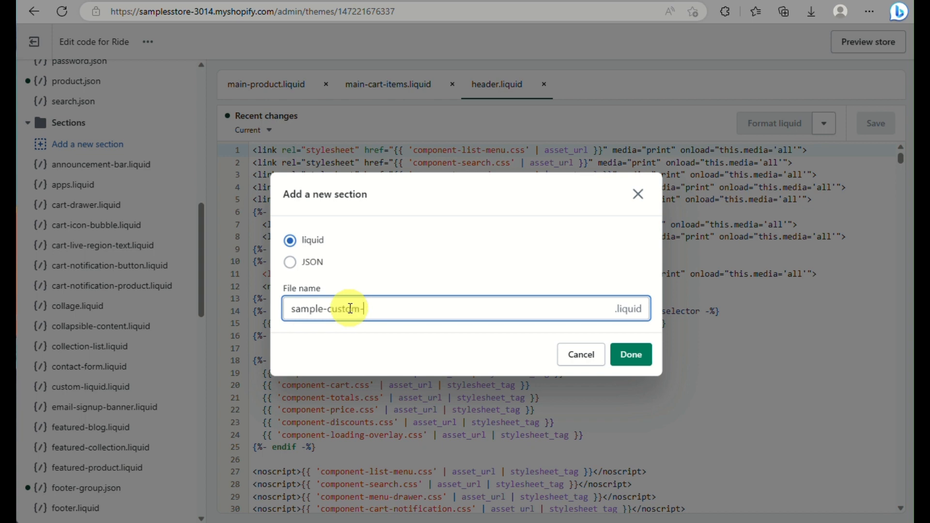
pyautogui.write('liquid')
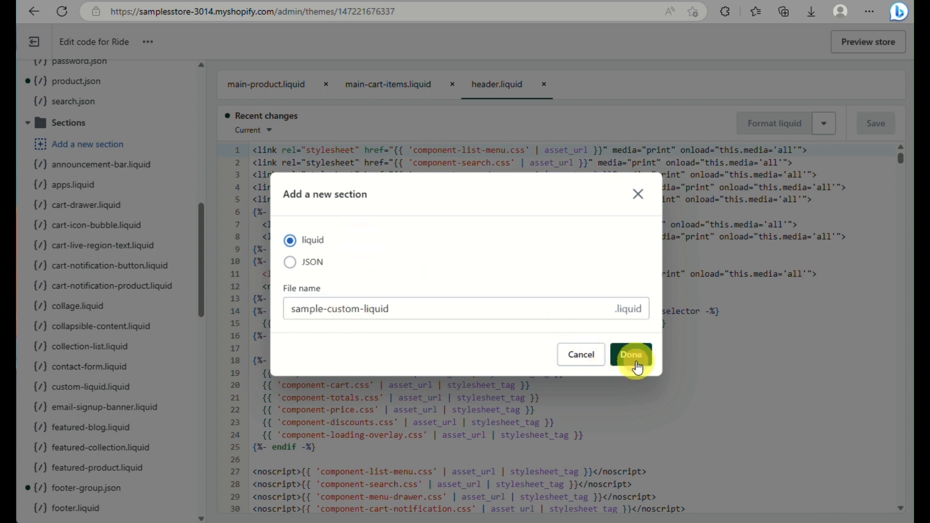
# Create sample-custom-liquid.liquid with the Custom Liquid schema code and save it
pyautogui.click(631, 355)
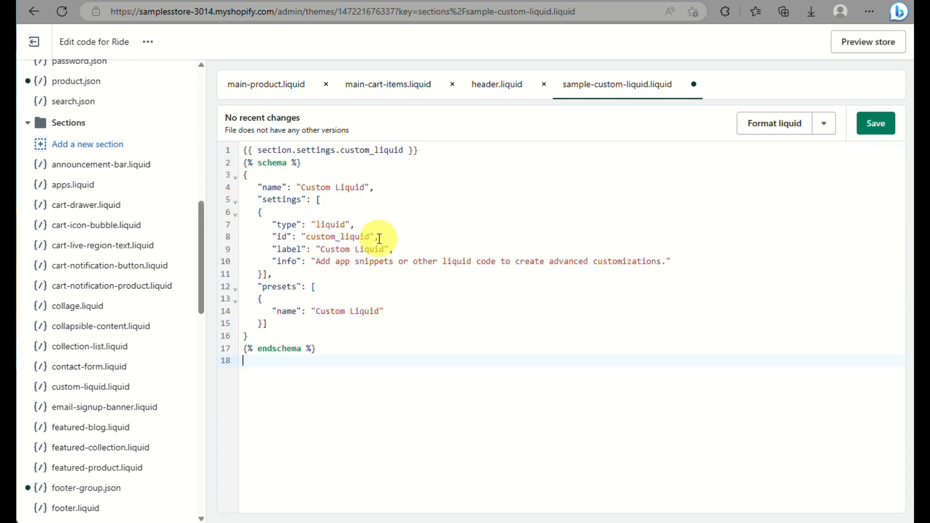
pyautogui.moveTo(657, 331)
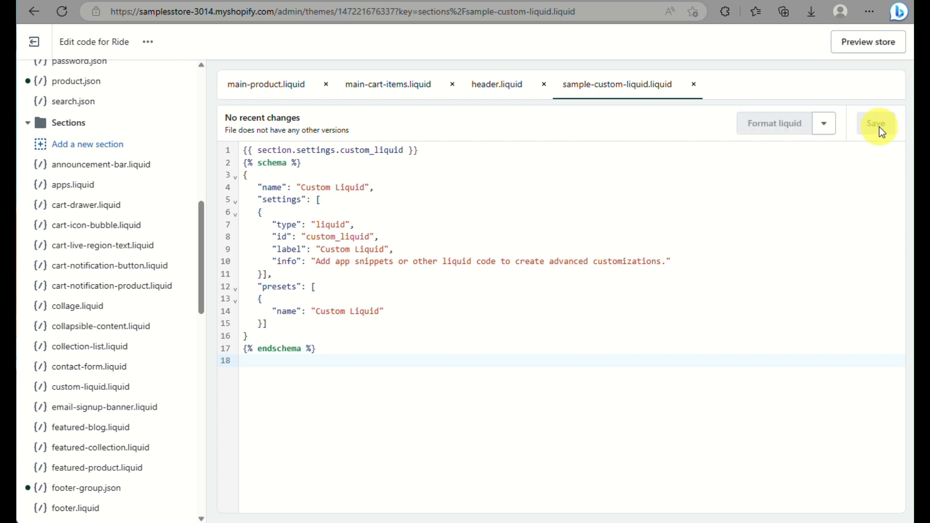
pyautogui.click(876, 124)
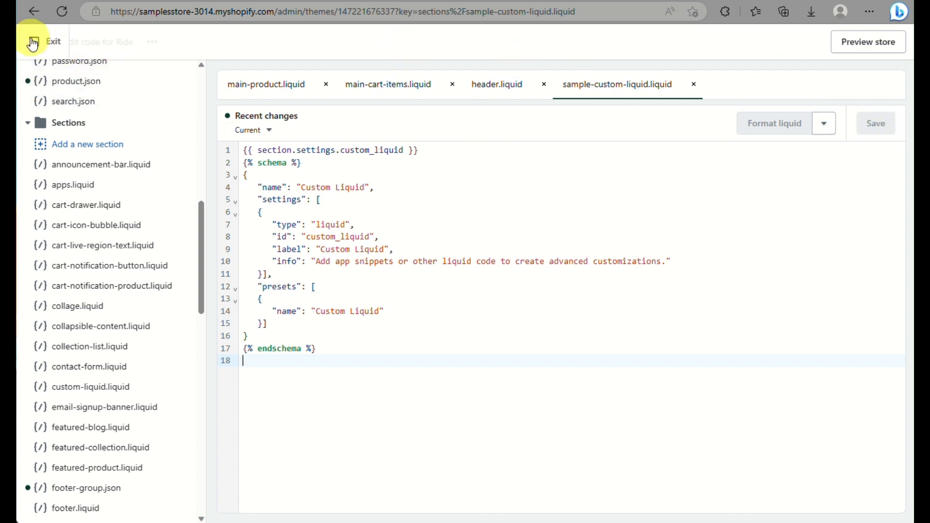
# Leave the Ride code editor and open the live storefront home page
pyautogui.click(53, 41)
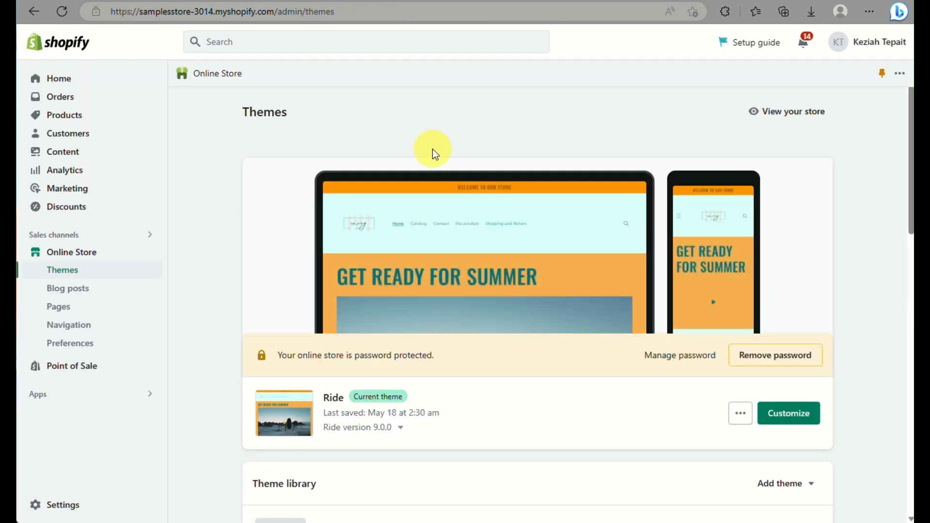
pyautogui.moveTo(71, 252)
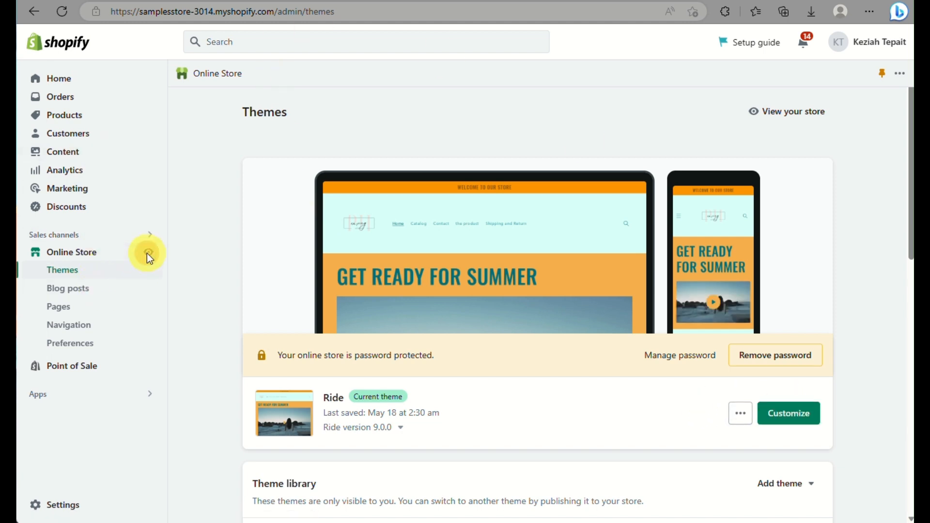
pyautogui.click(787, 111)
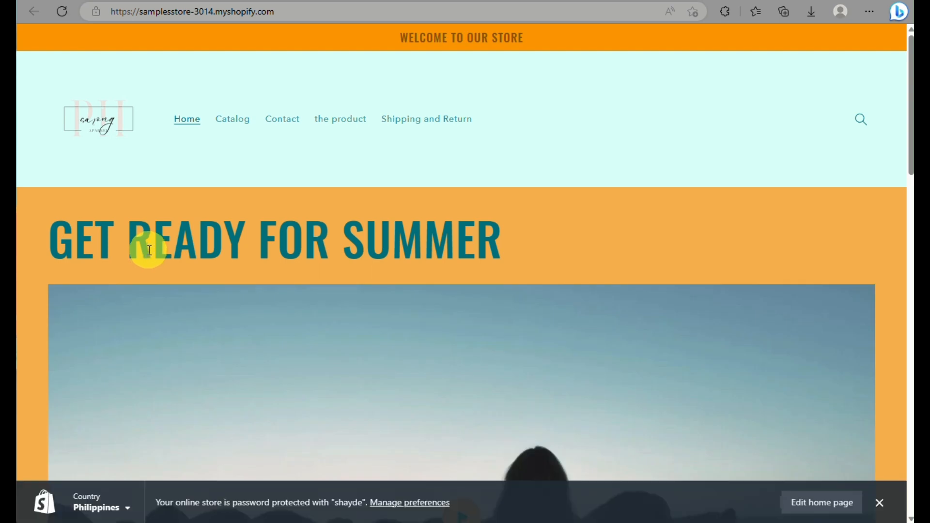
pyautogui.moveTo(688, 397)
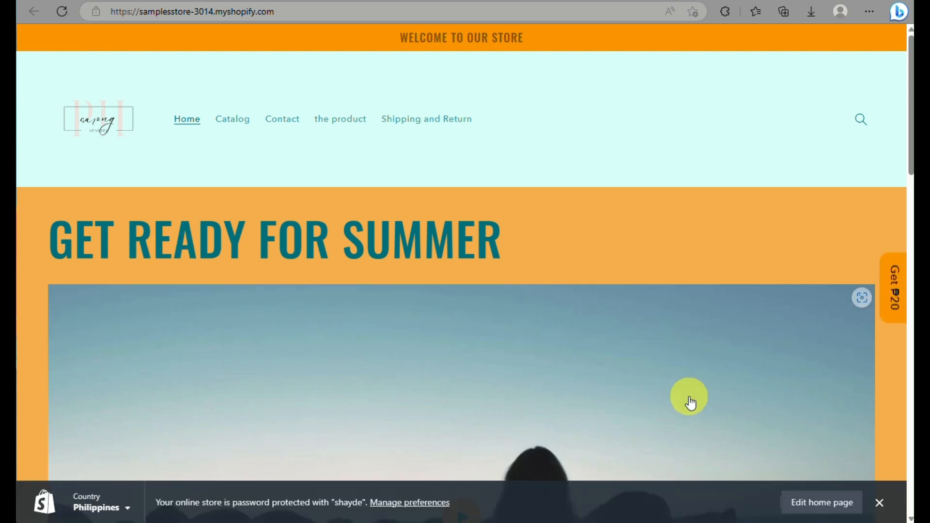
# Scroll the storefront home page past the newsletter signup to the featured product grid
pyautogui.scroll(-3)
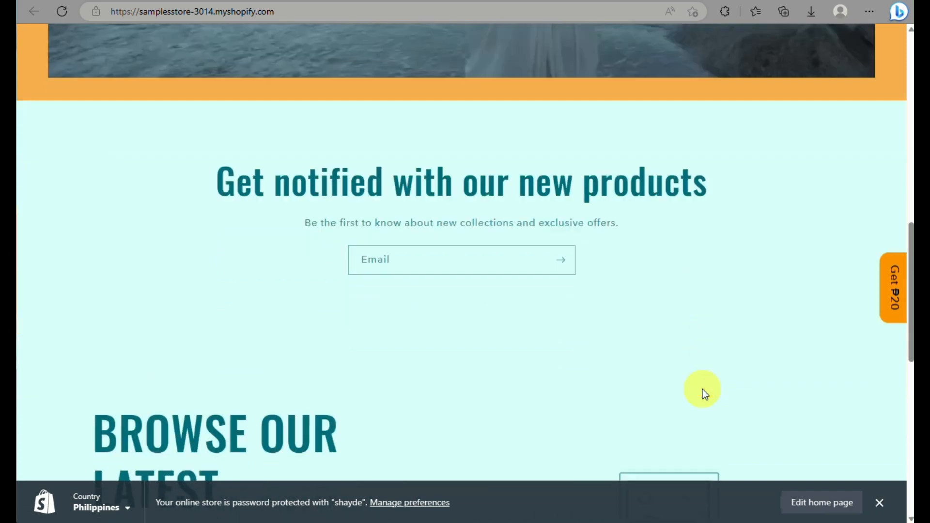
pyautogui.scroll(-3)
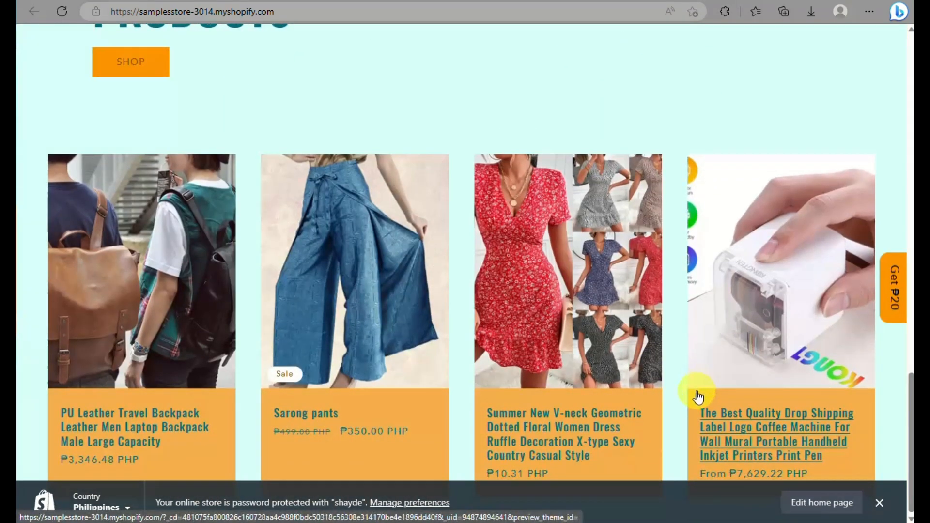
pyautogui.scroll(3)
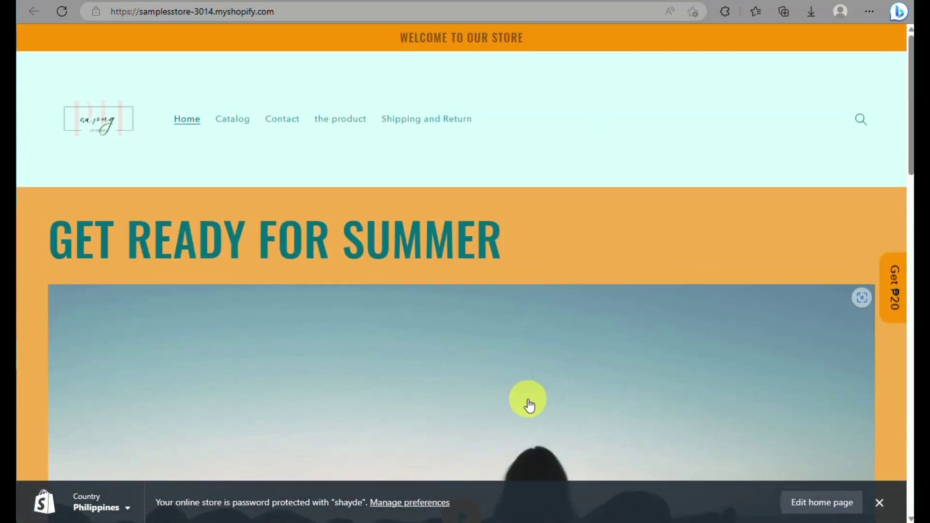
pyautogui.scroll(-3)
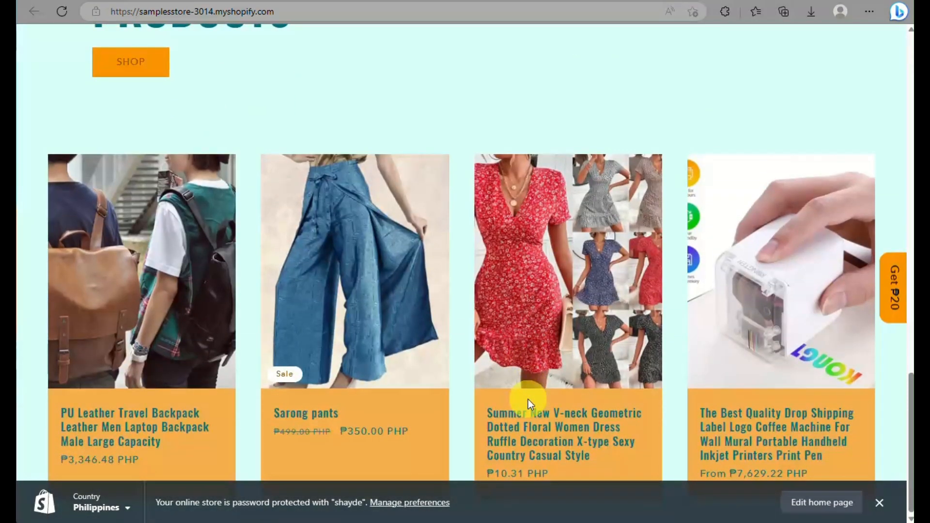
pyautogui.moveTo(527, 403)
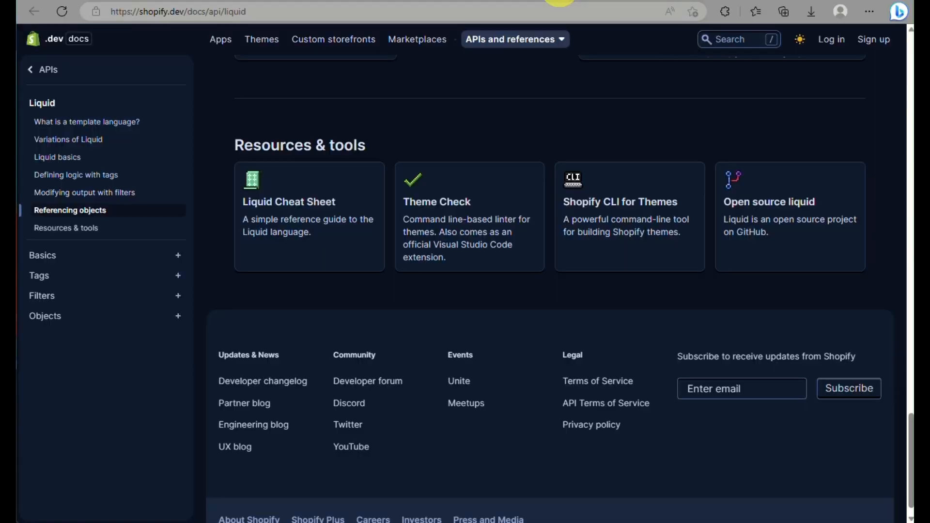
# Return to the admin themes page and customize the Ride theme
pyautogui.click(222, 11)
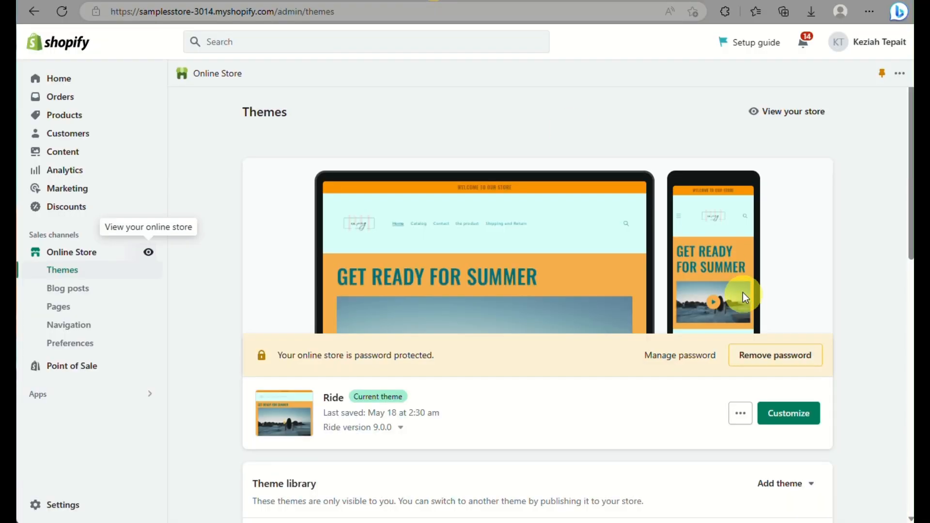
pyautogui.scroll(-3)
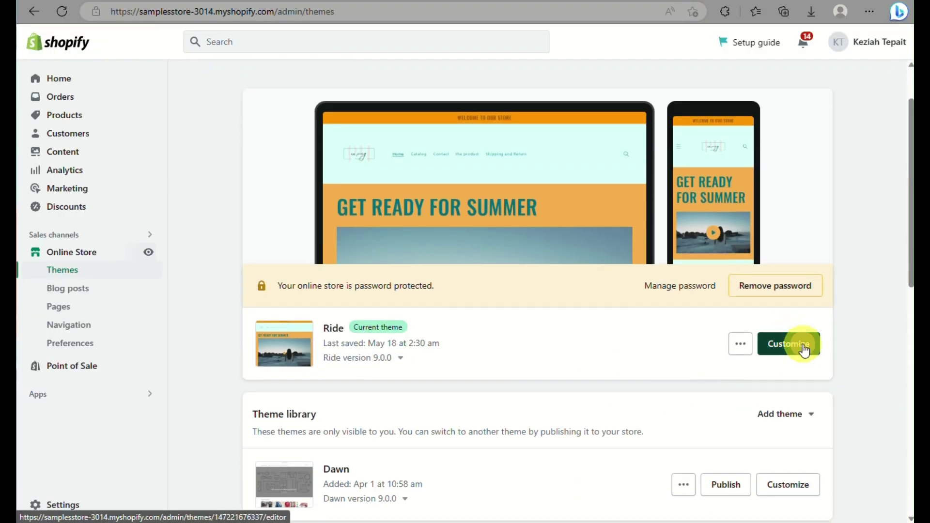
pyautogui.click(787, 343)
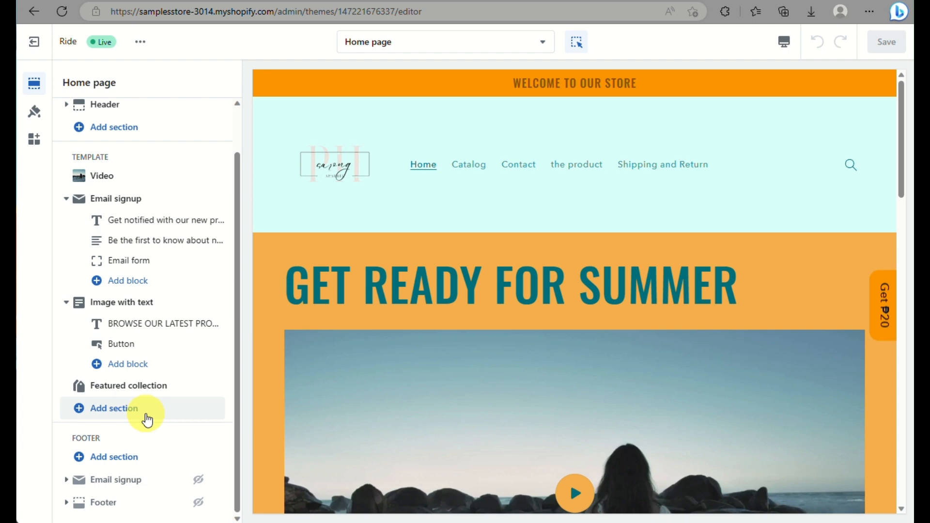
# Add a Custom Liquid section after Featured collection and open its settings
pyautogui.click(114, 408)
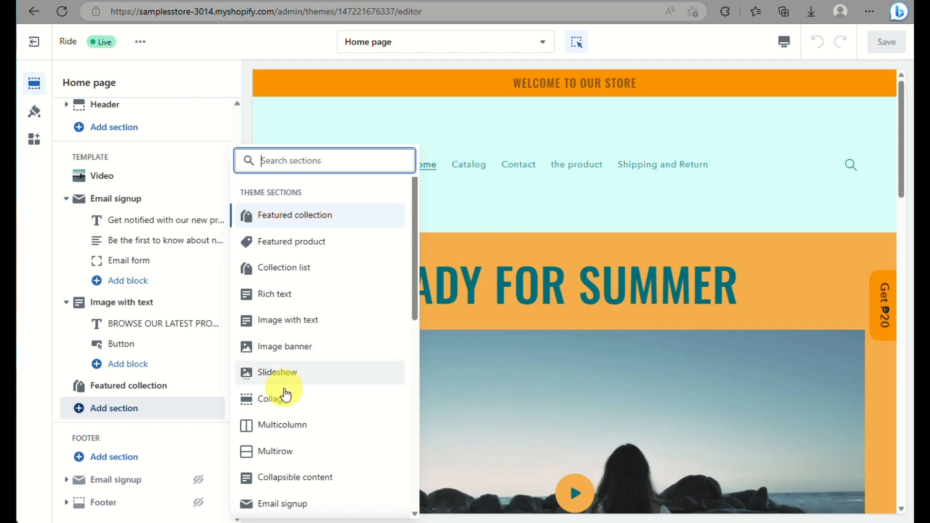
pyautogui.scroll(-3)
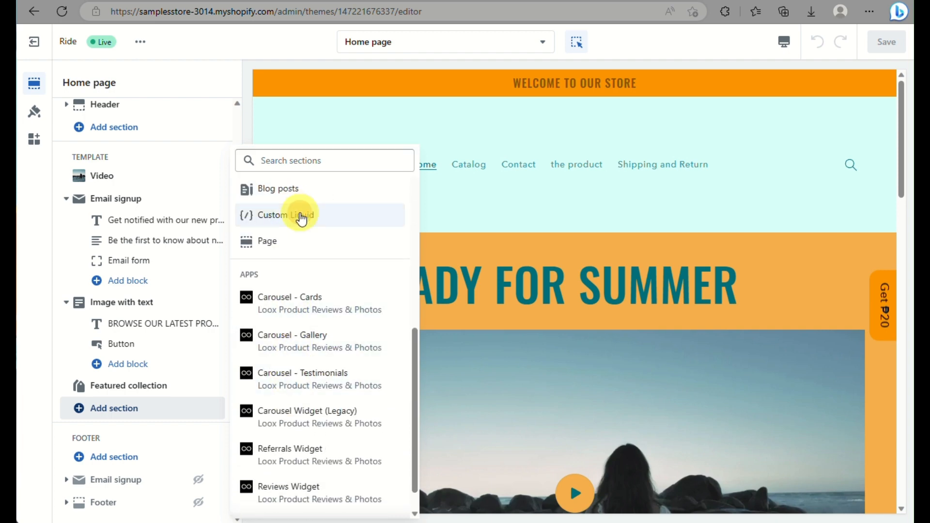
pyautogui.click(286, 214)
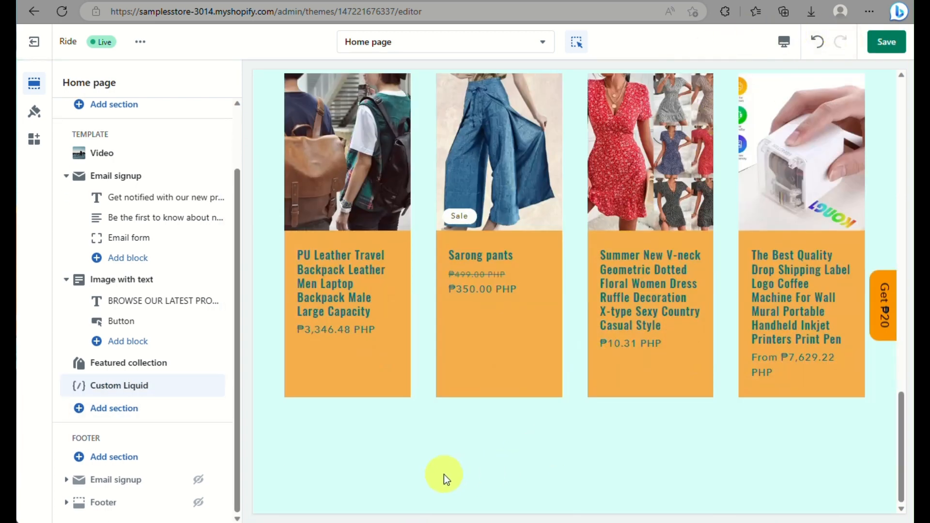
pyautogui.moveTo(119, 396)
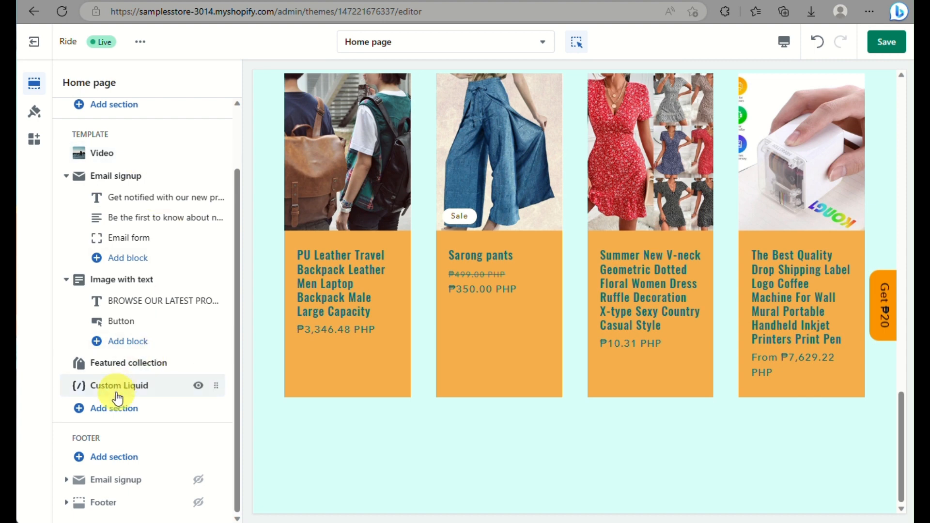
pyautogui.click(119, 386)
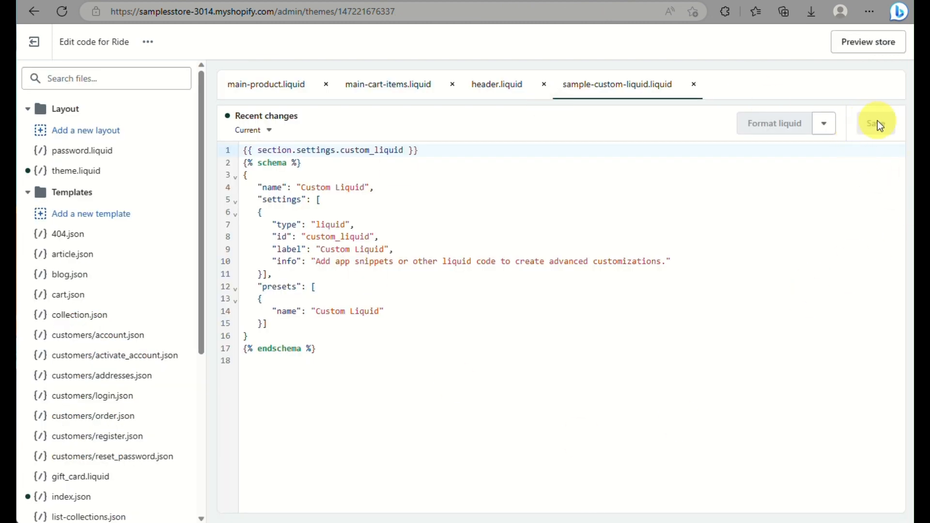
pyautogui.moveTo(79, 335)
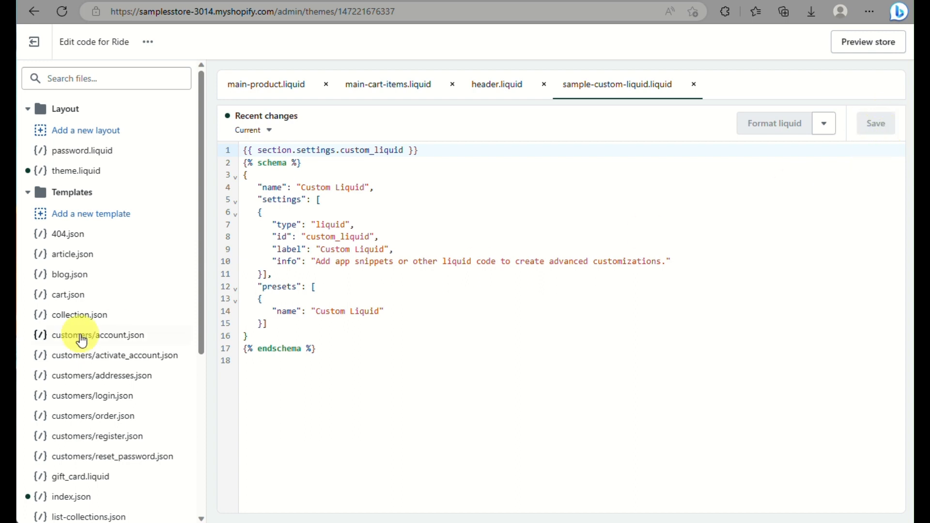
# Check the Format liquid auto-format option for the section file's code
pyautogui.scroll(-3)
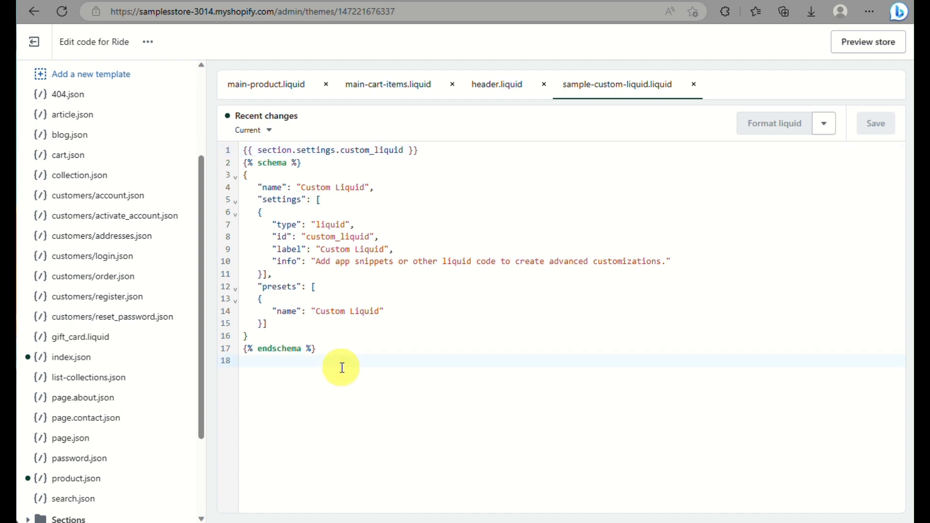
pyautogui.click(824, 124)
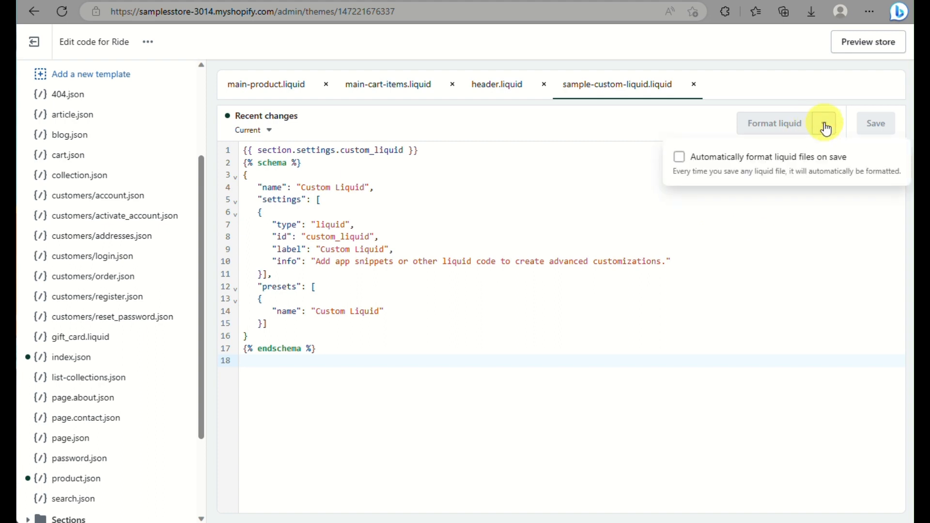
pyautogui.click(680, 156)
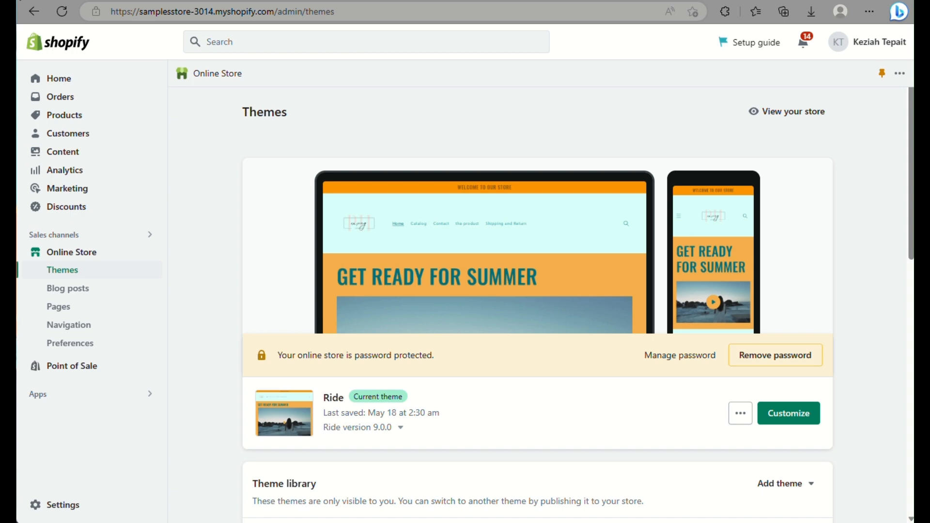
pyautogui.moveTo(448, 277)
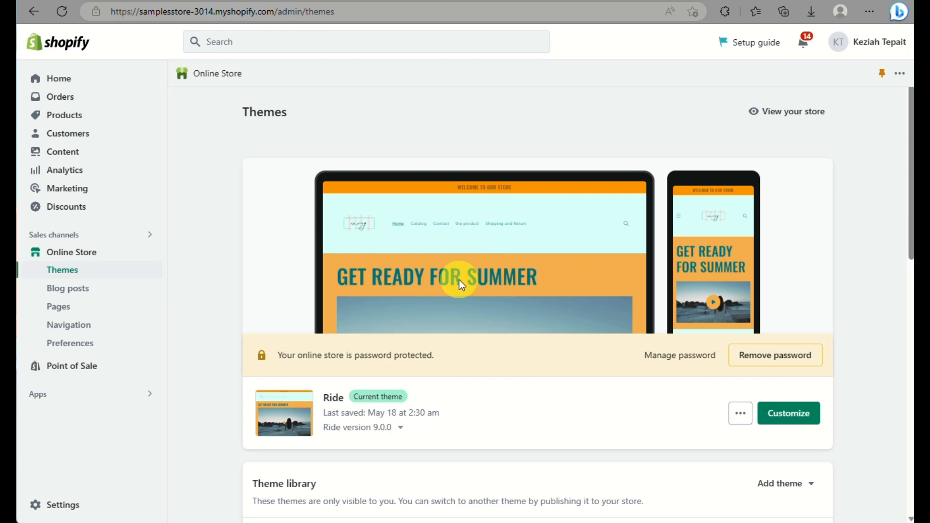
pyautogui.moveTo(615, 371)
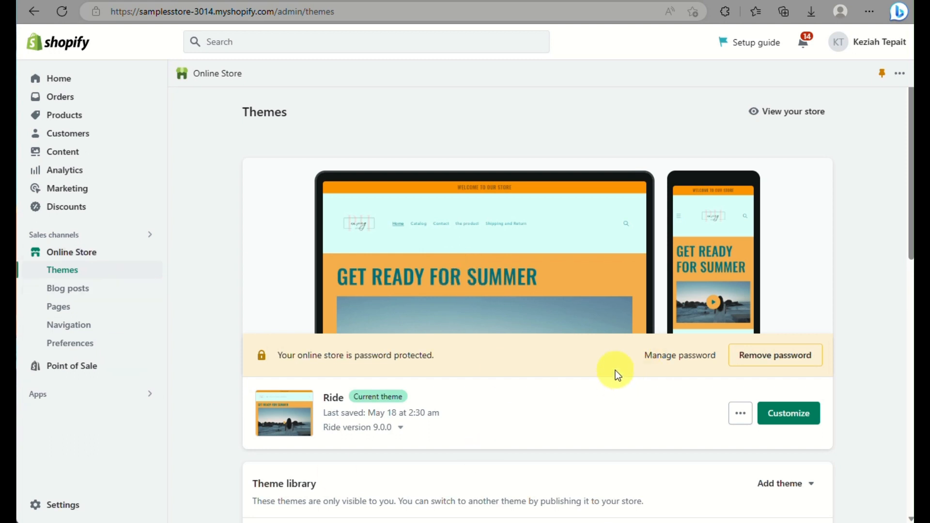